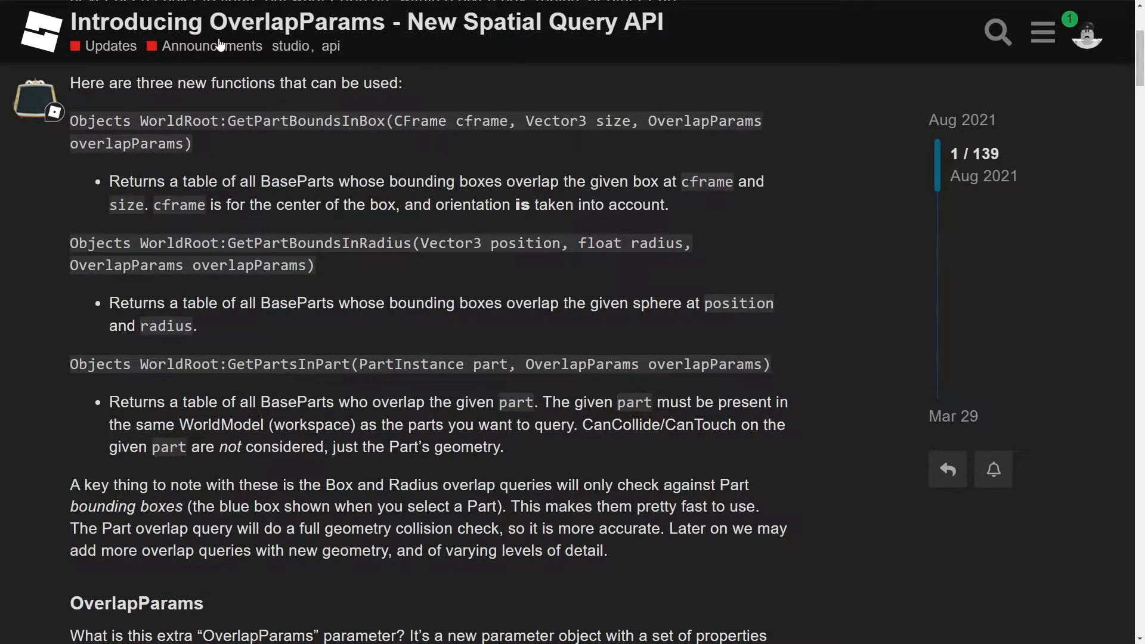
mouse_move(214, 45)
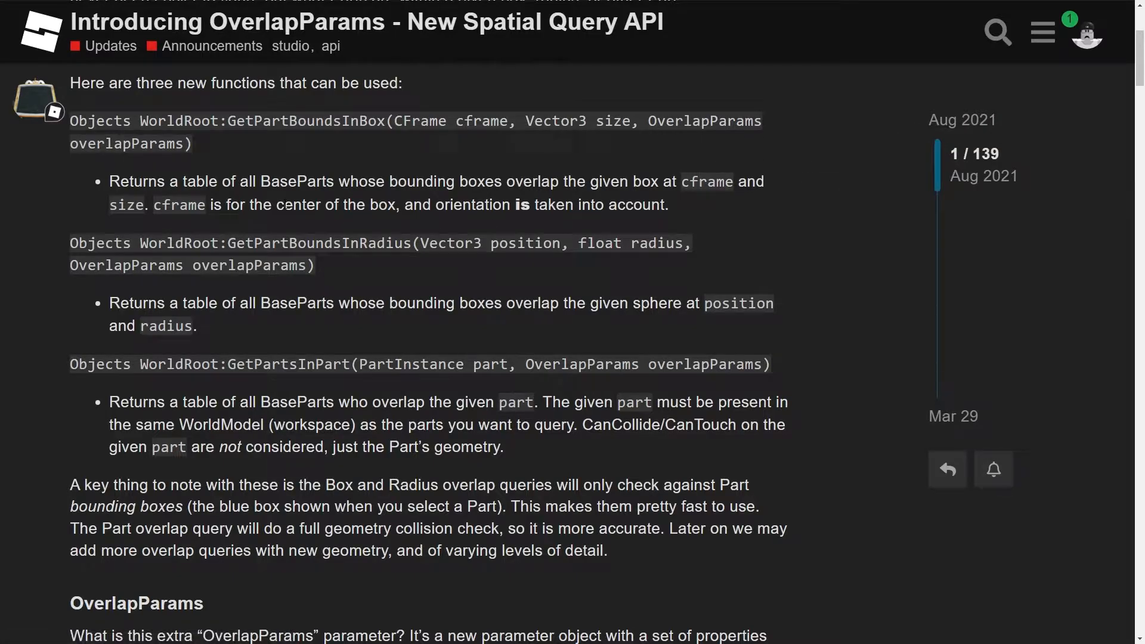
Scroll up to the top of the Introducing OverlapParams post.
scroll(up, 3)
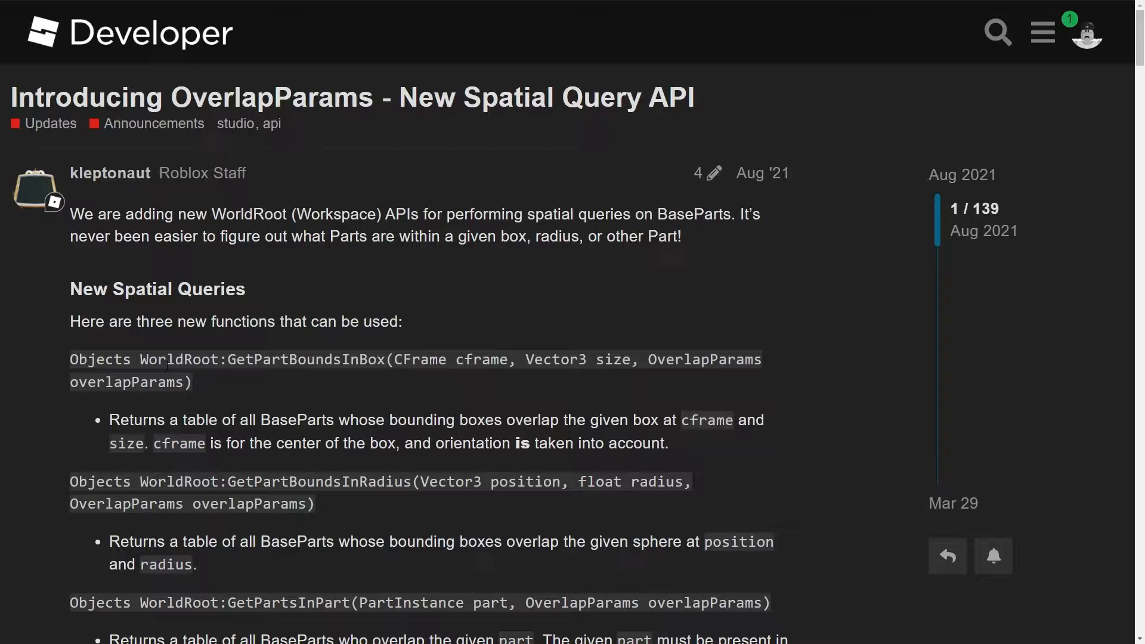
mouse_move(6, 6)
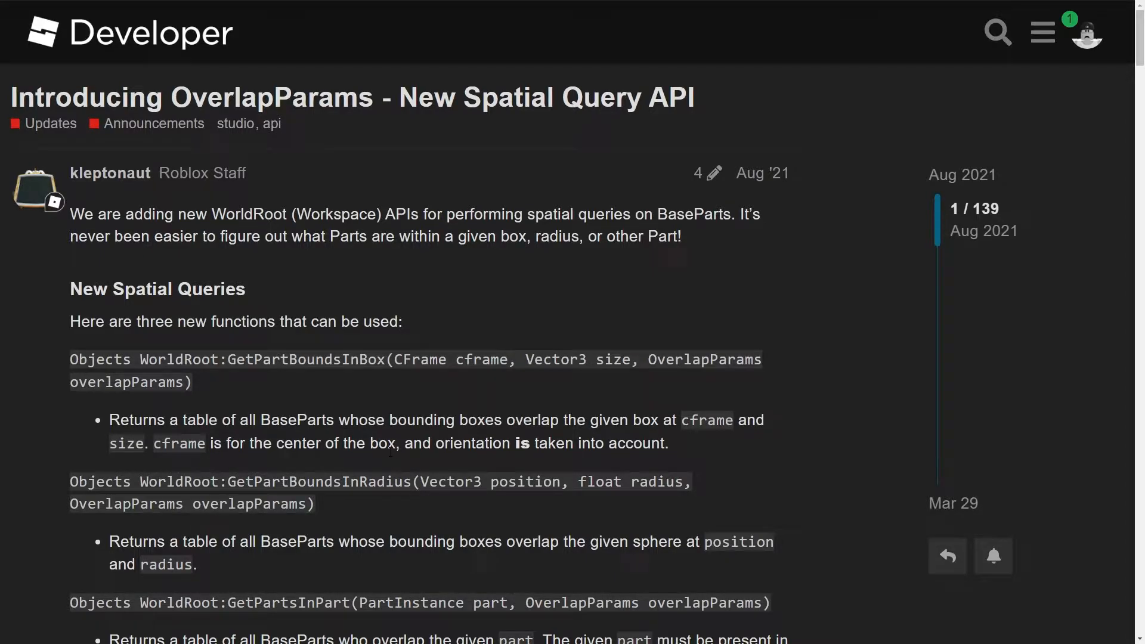
mouse_move(181, 434)
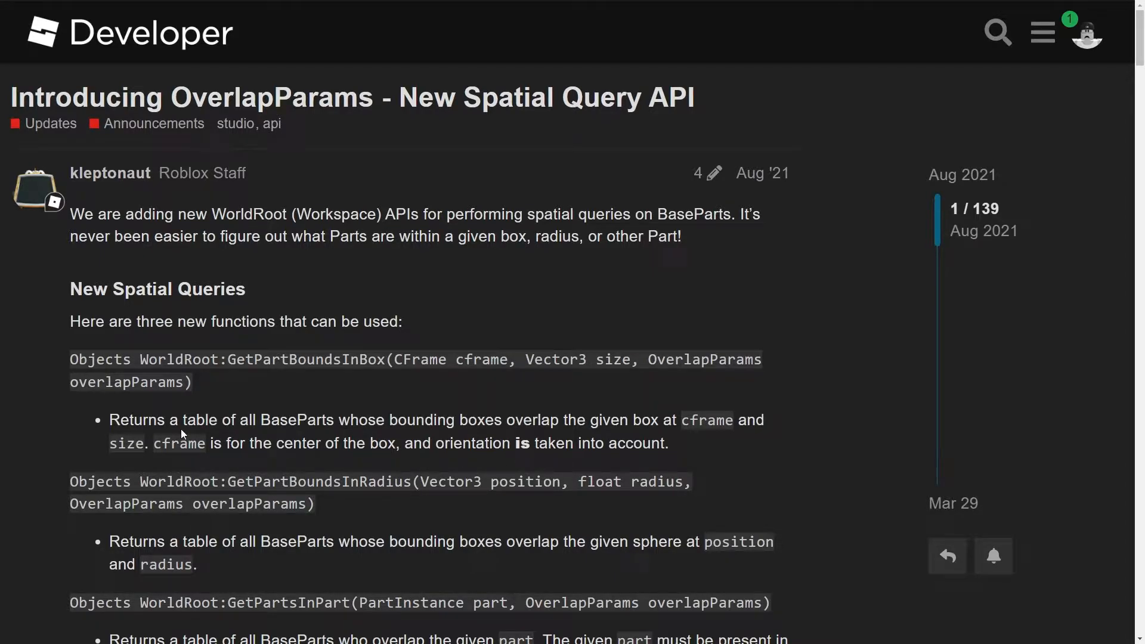
mouse_move(529, 392)
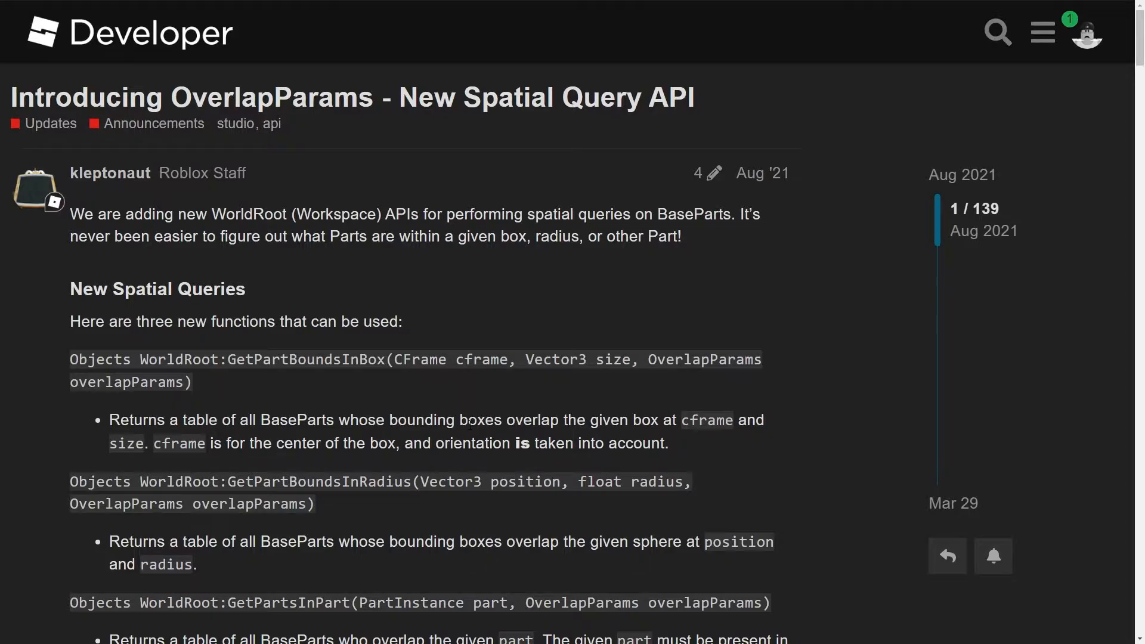
scroll(down, 3)
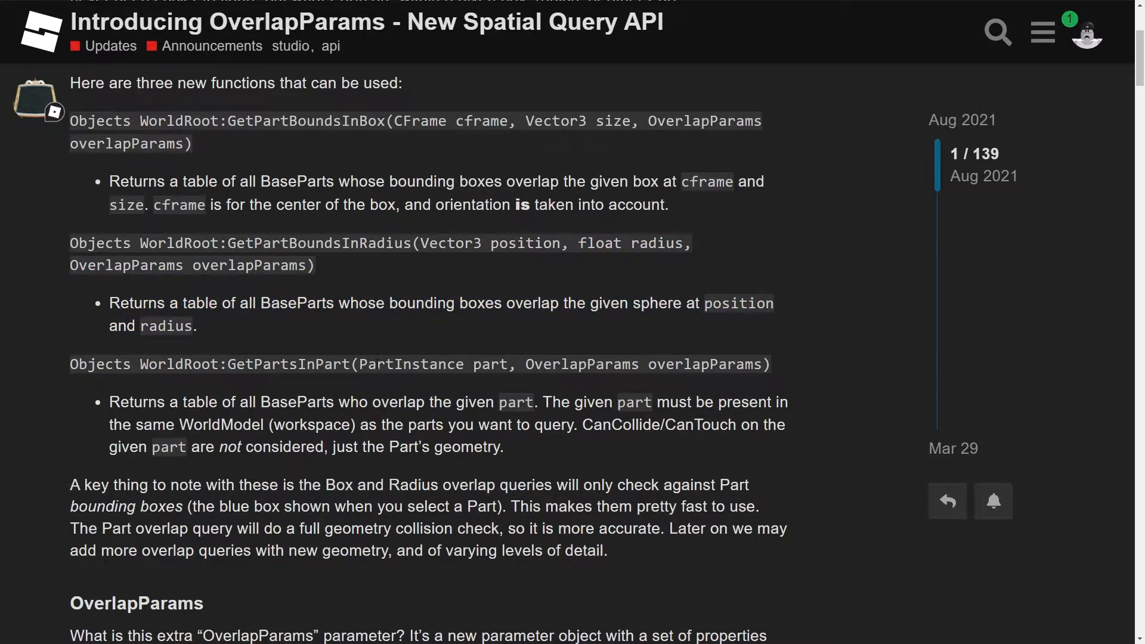
mouse_move(554, 274)
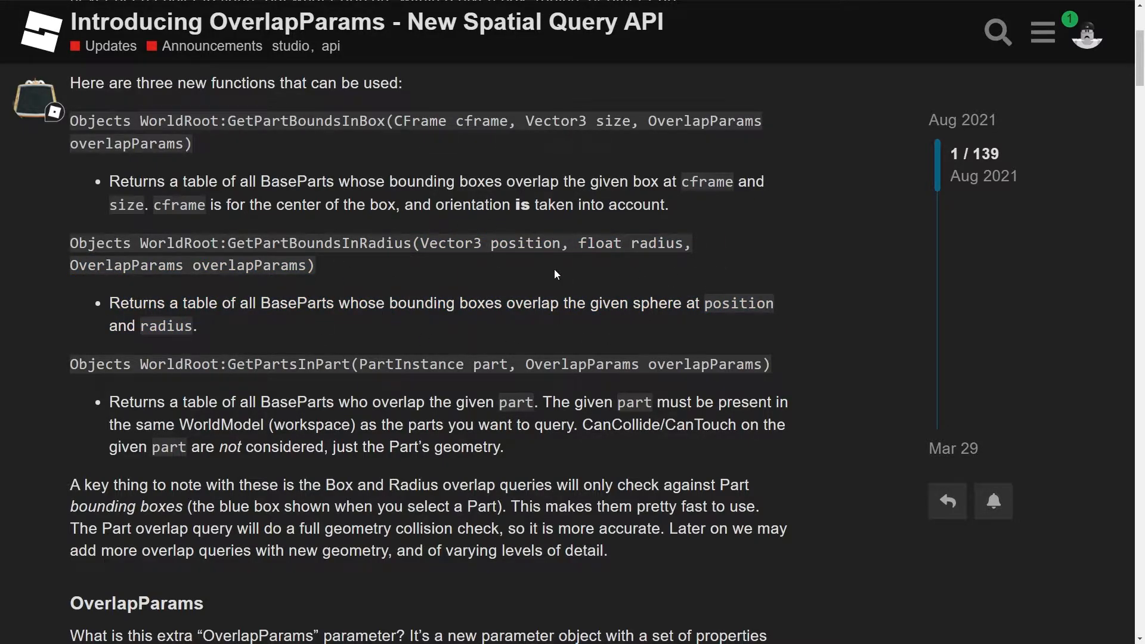
mouse_move(360, 278)
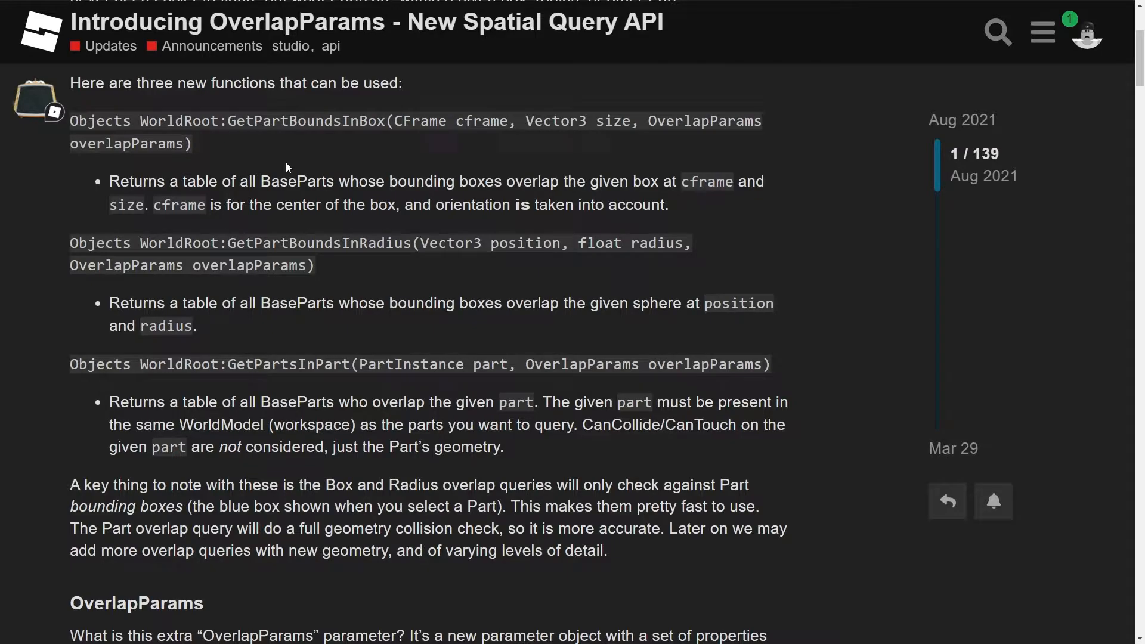
mouse_move(148, 161)
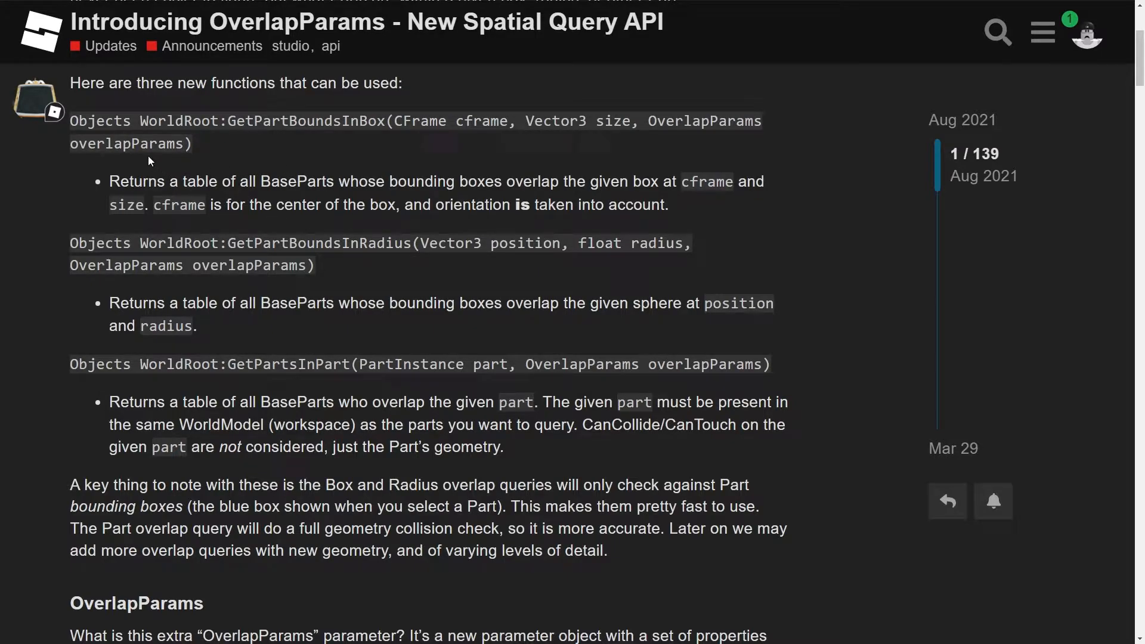
drag(75, 121, 314, 264)
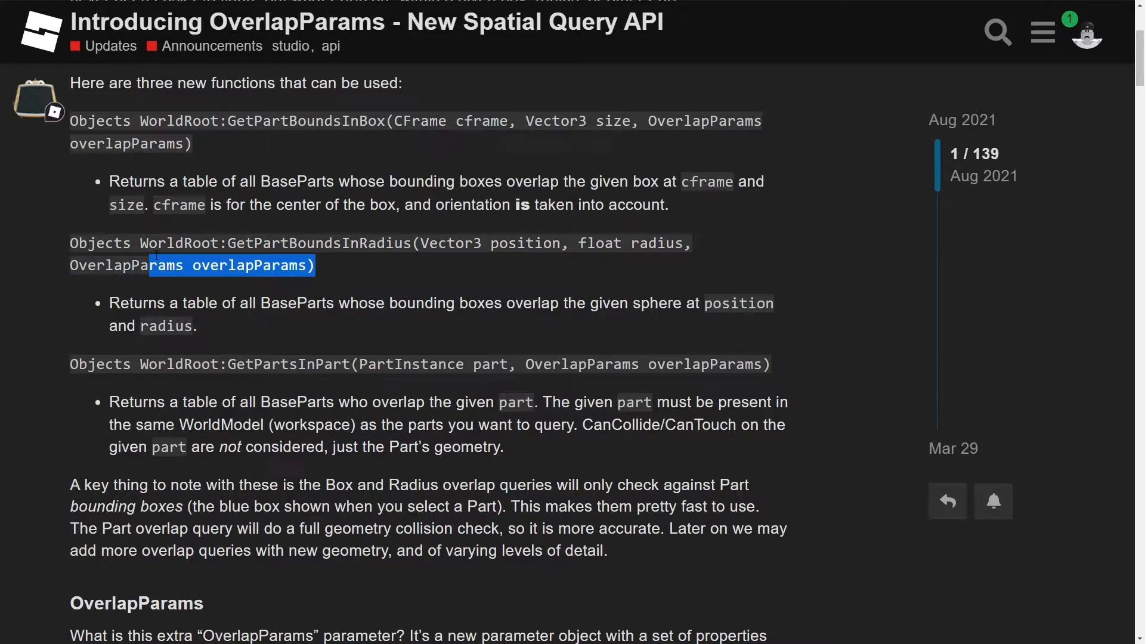
click(134, 315)
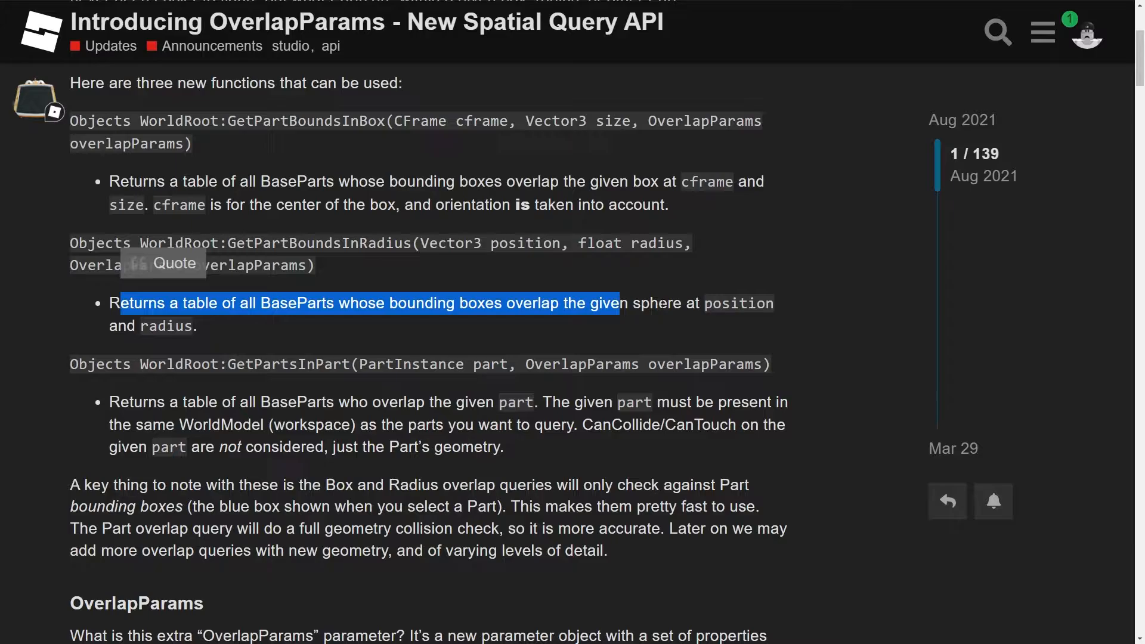
click(686, 321)
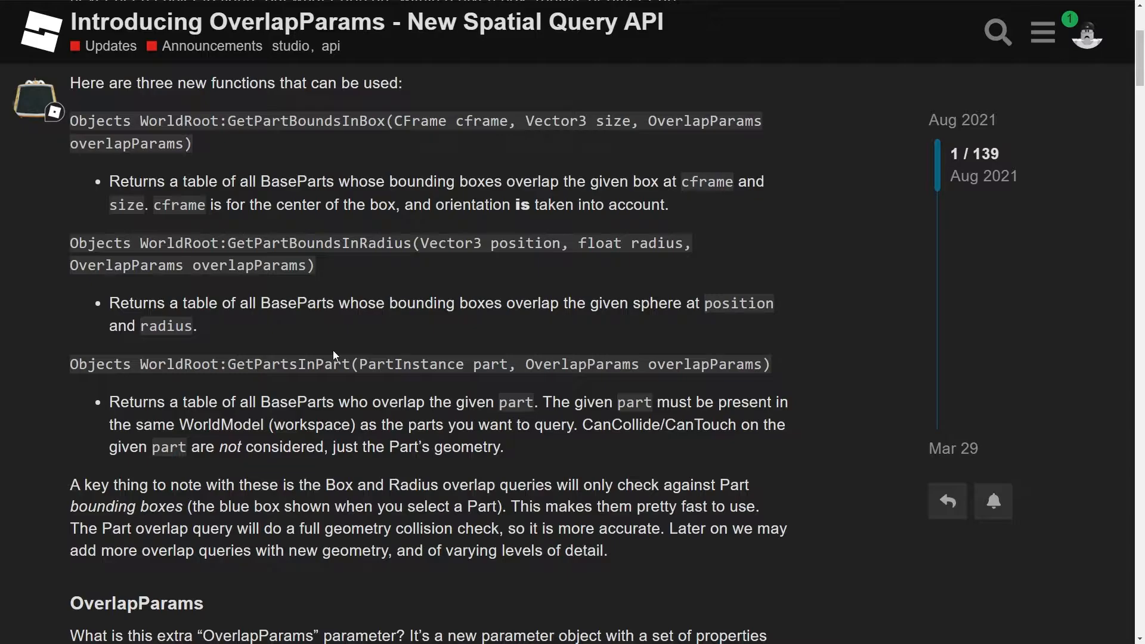
mouse_move(428, 116)
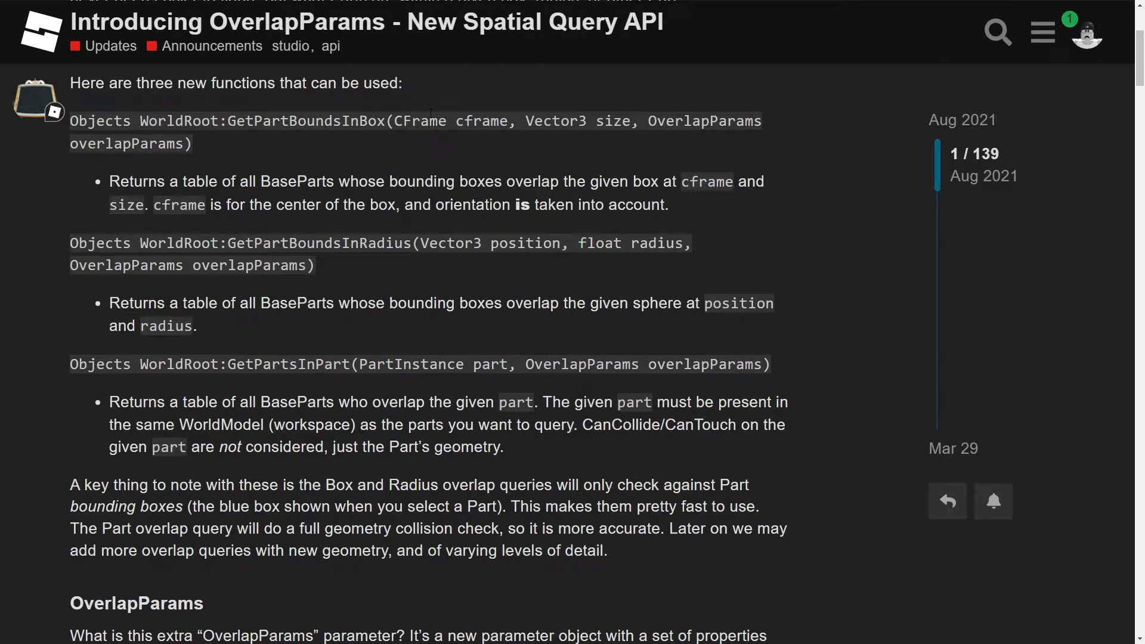
mouse_move(473, 299)
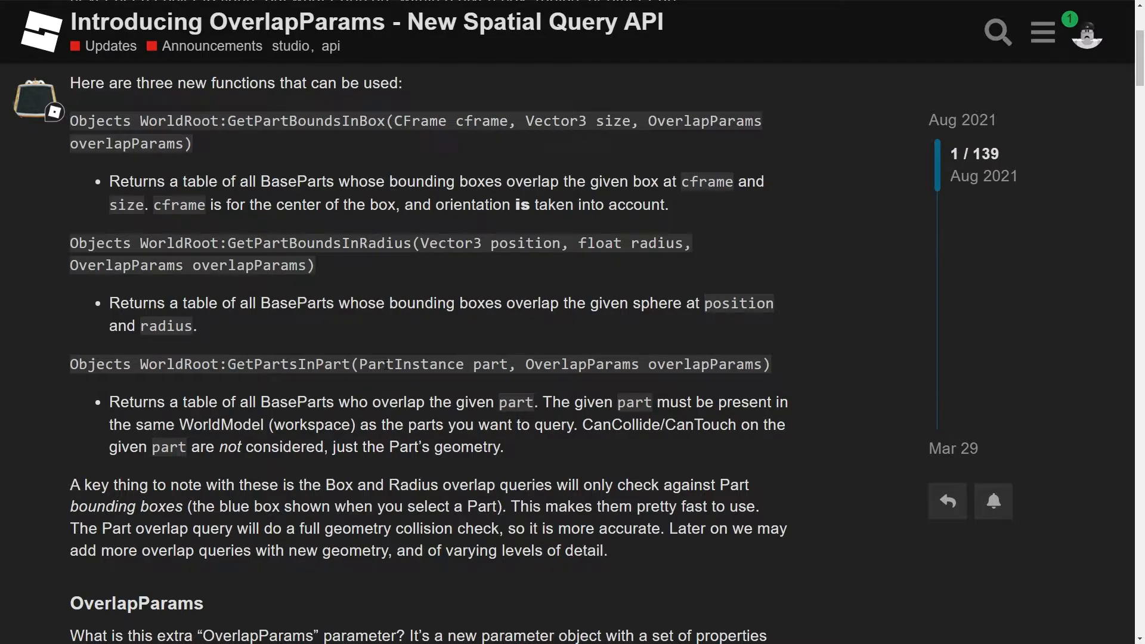
Highlight words in the third spatial query signature while reading, then scroll further down the post.
double_click(244, 364)
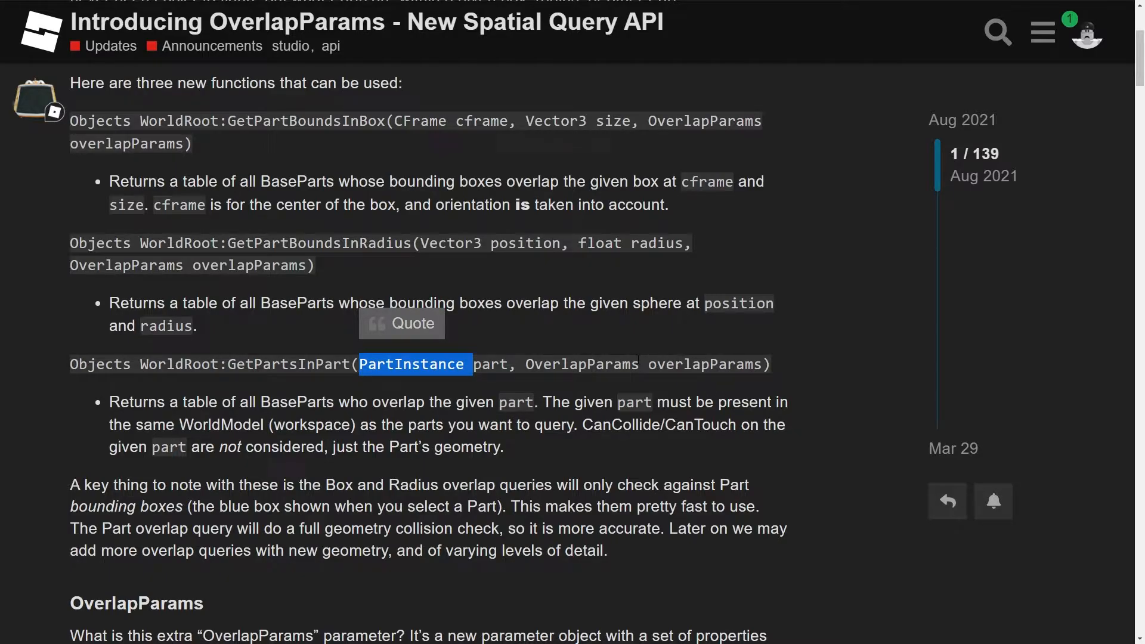
double_click(581, 364)
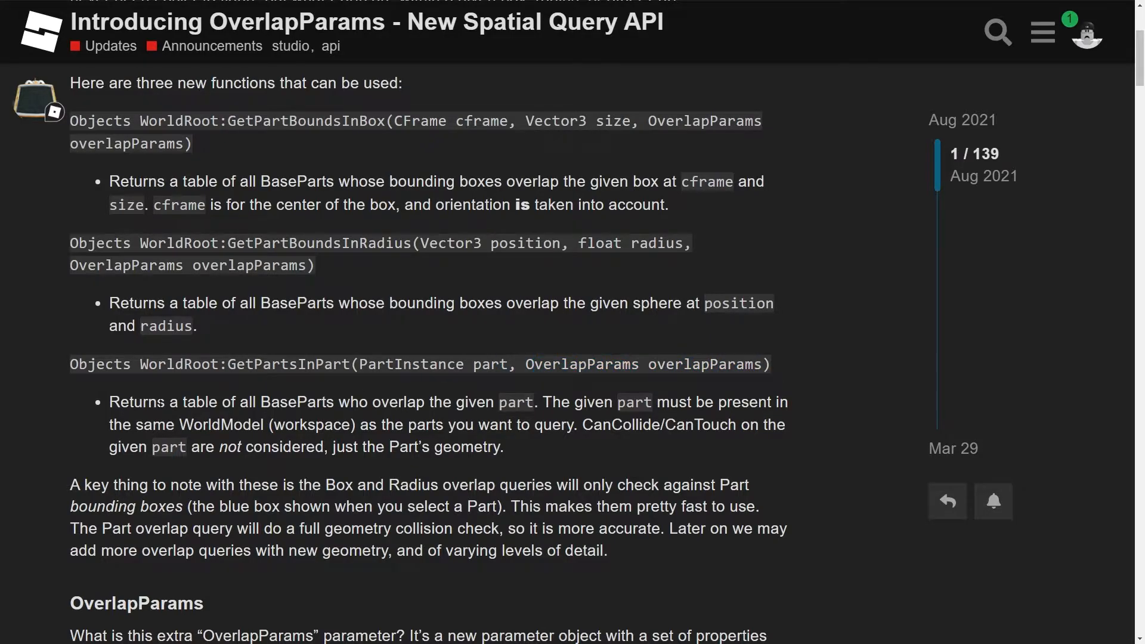
mouse_move(383, 416)
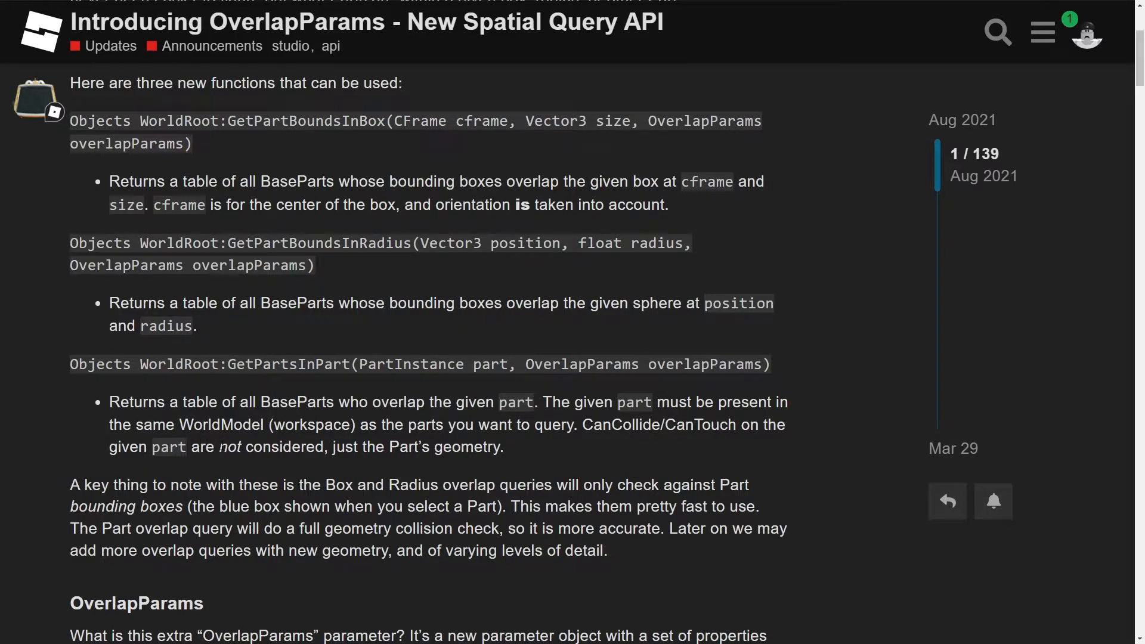
mouse_move(1087, 506)
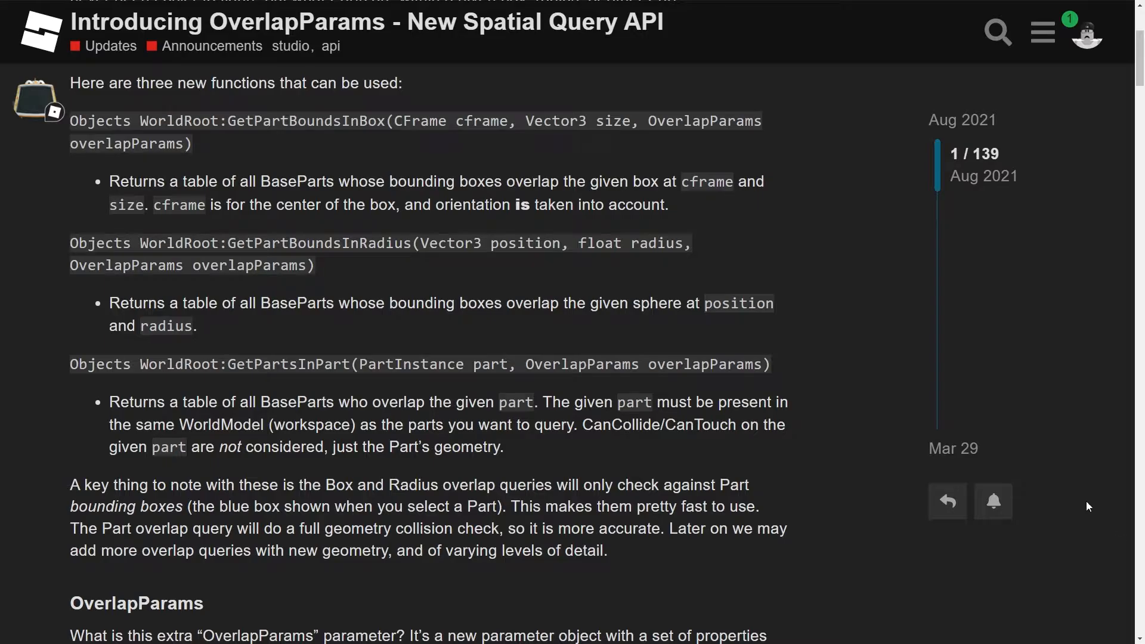
mouse_move(333, 440)
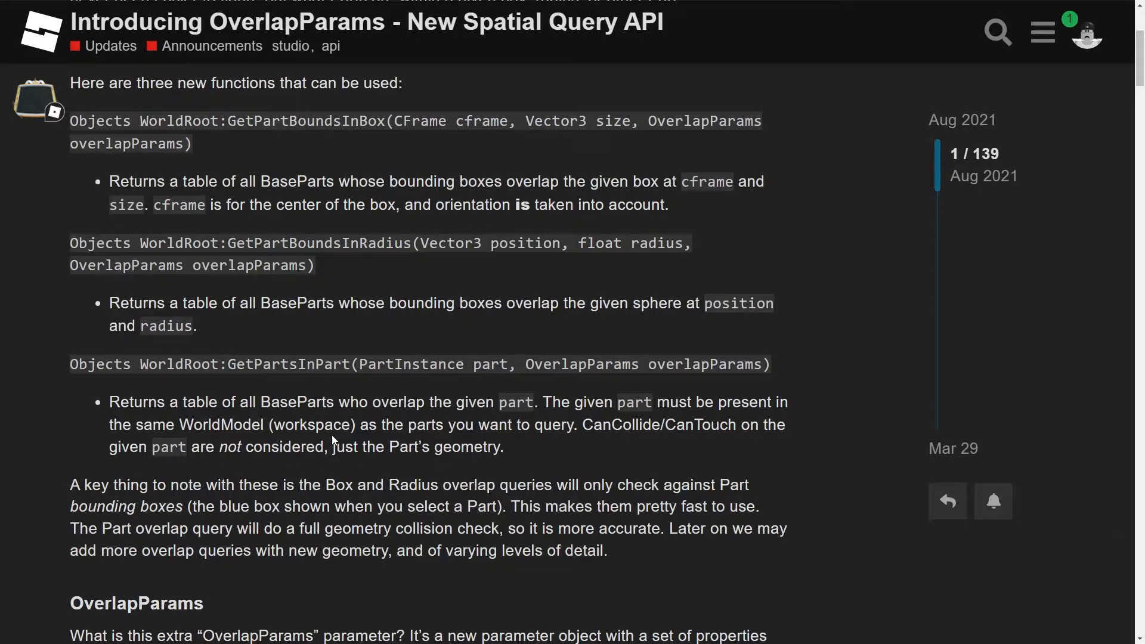
scroll(down, 3)
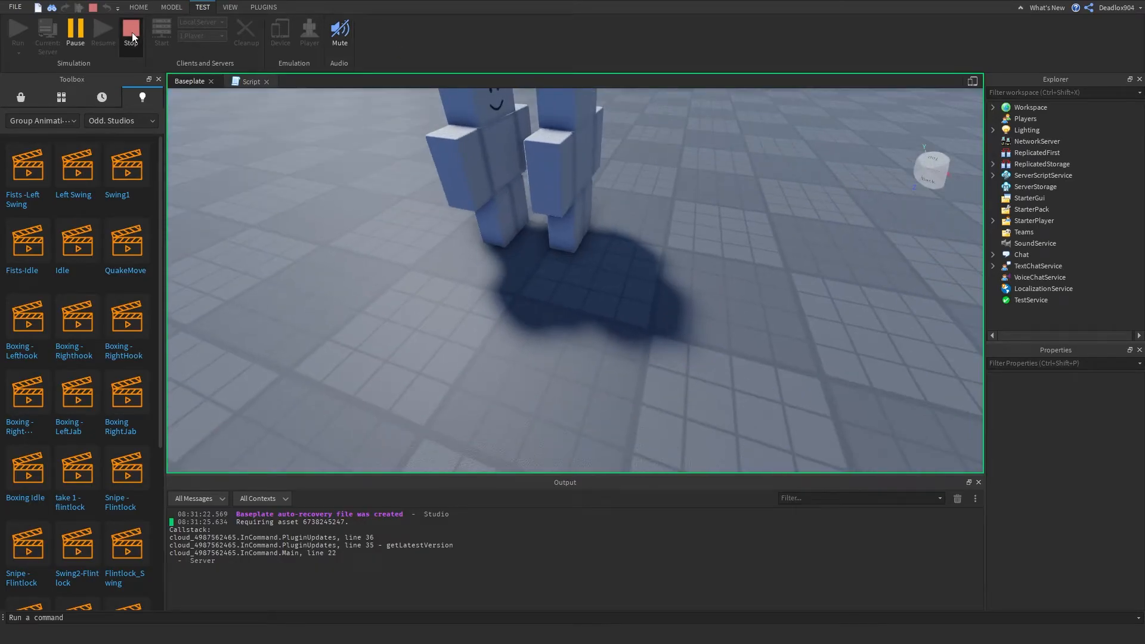
Stop the play test and select the red sphere part to show its blue bounding box.
click(130, 33)
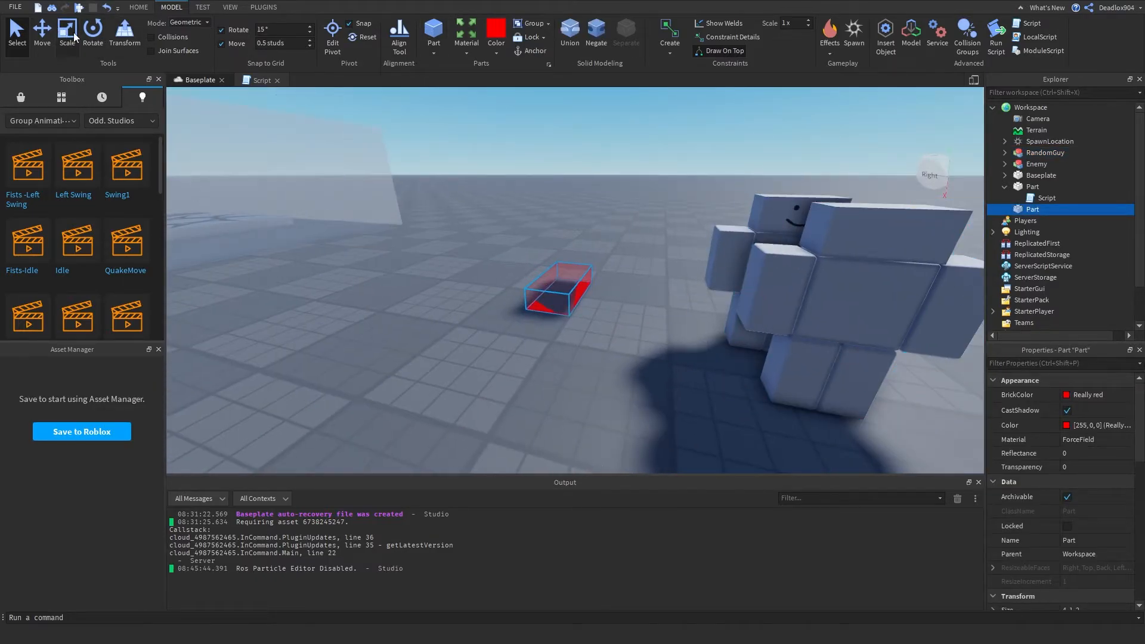
mouse_move(100, 59)
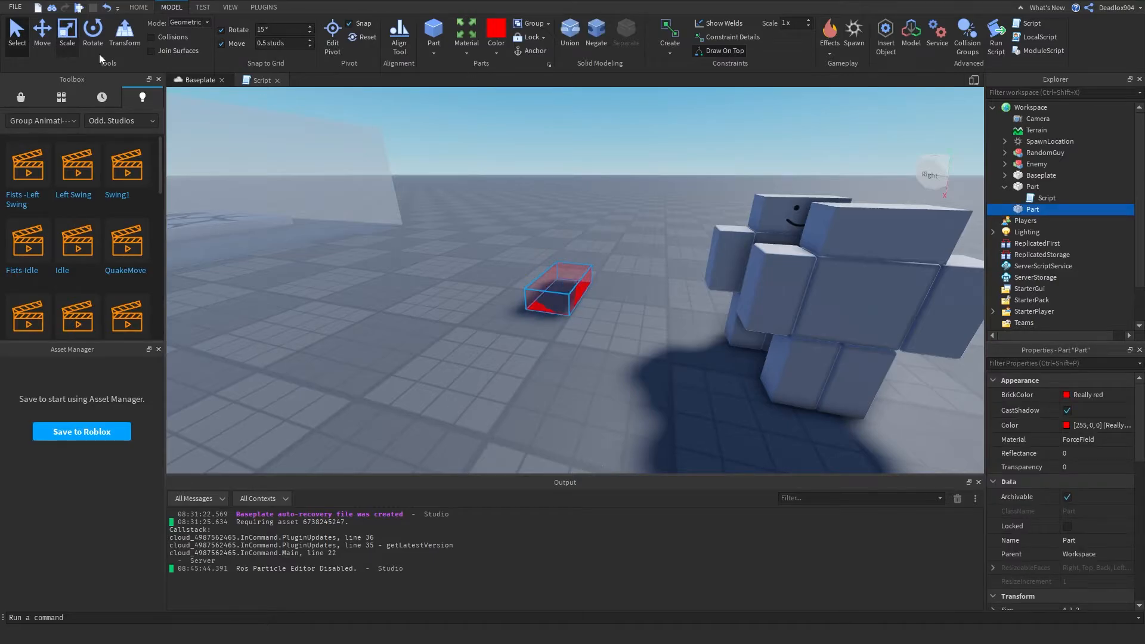
click(66, 31)
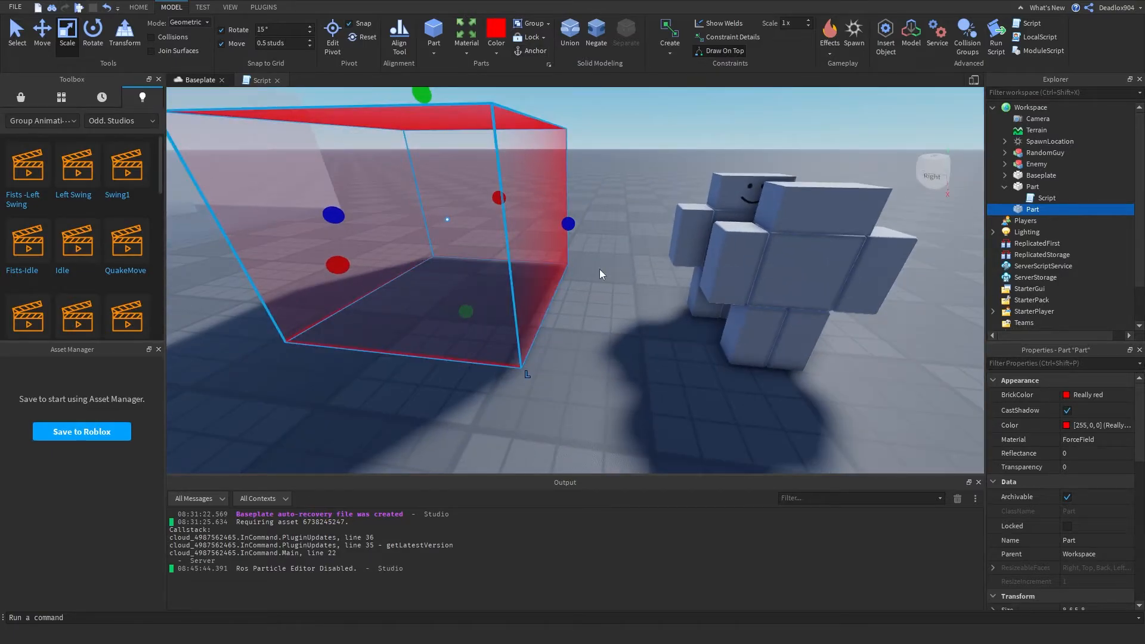
click(433, 35)
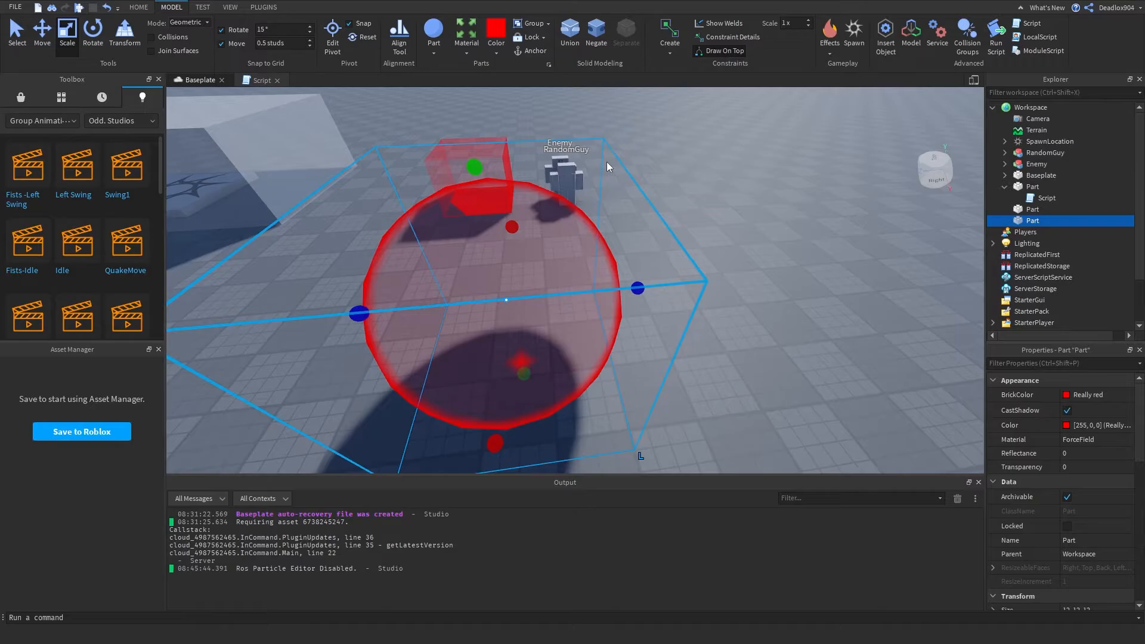
mouse_move(867, 157)
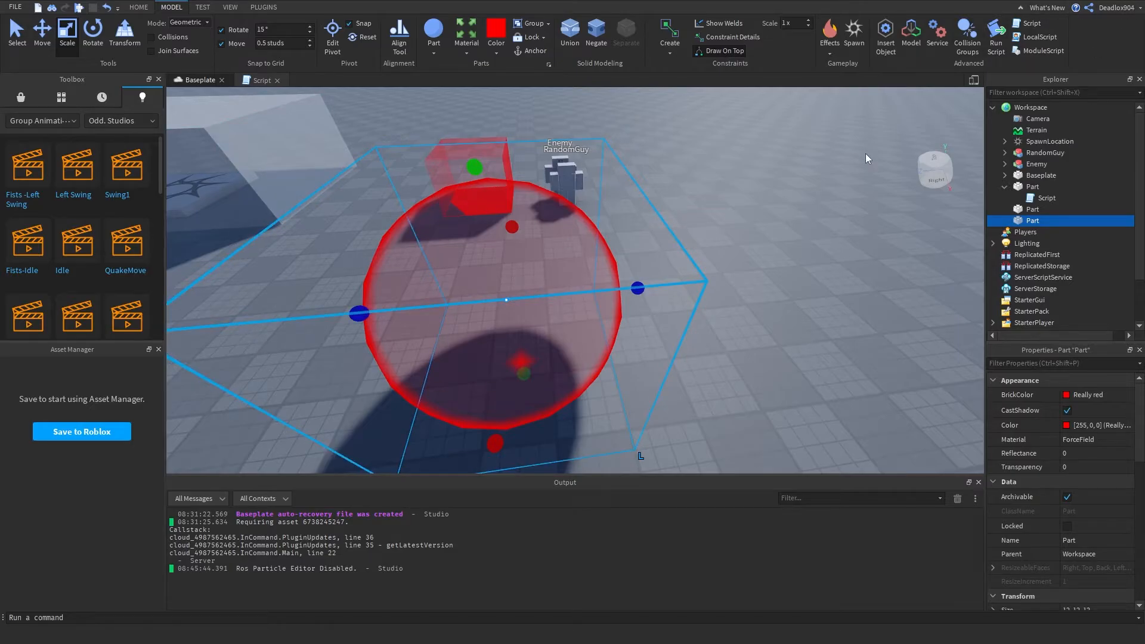
mouse_move(780, 340)
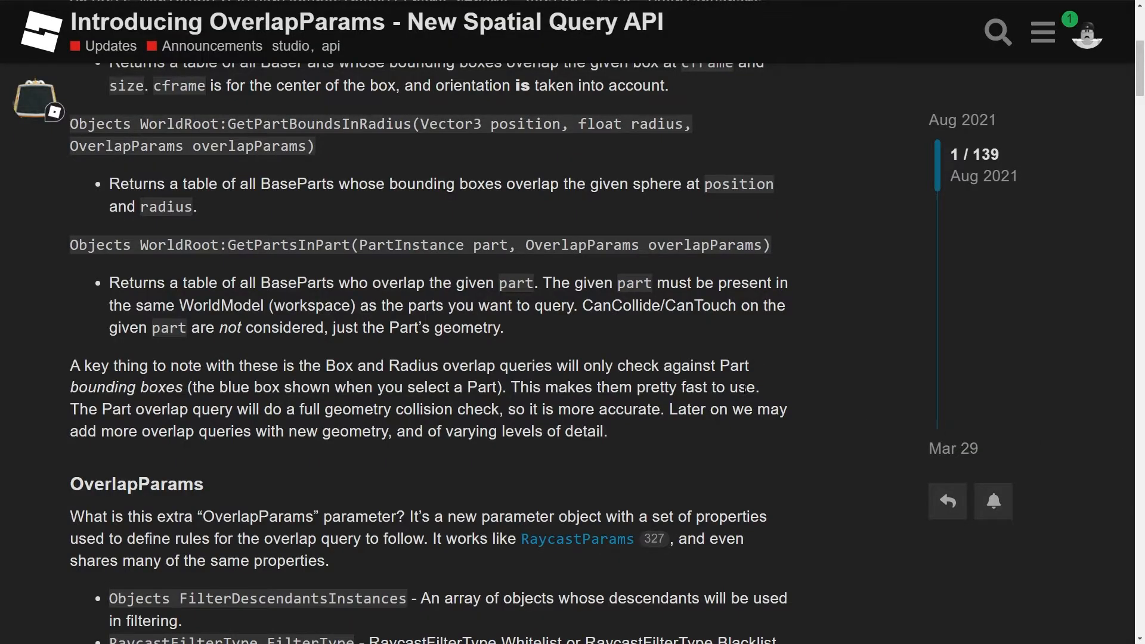
mouse_move(704, 409)
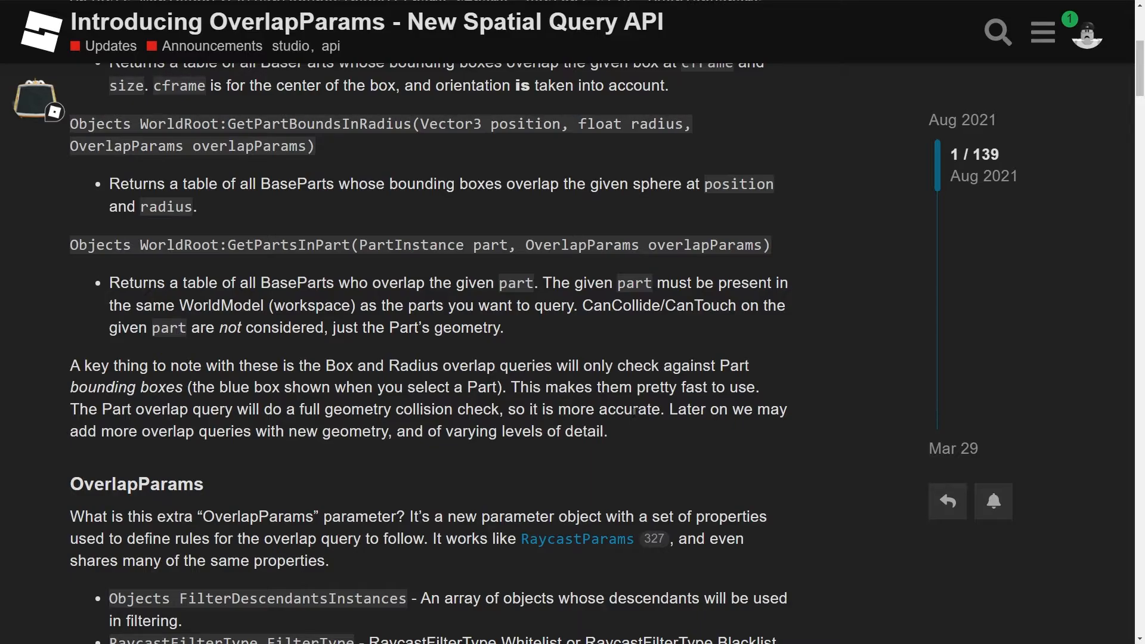
mouse_move(425, 425)
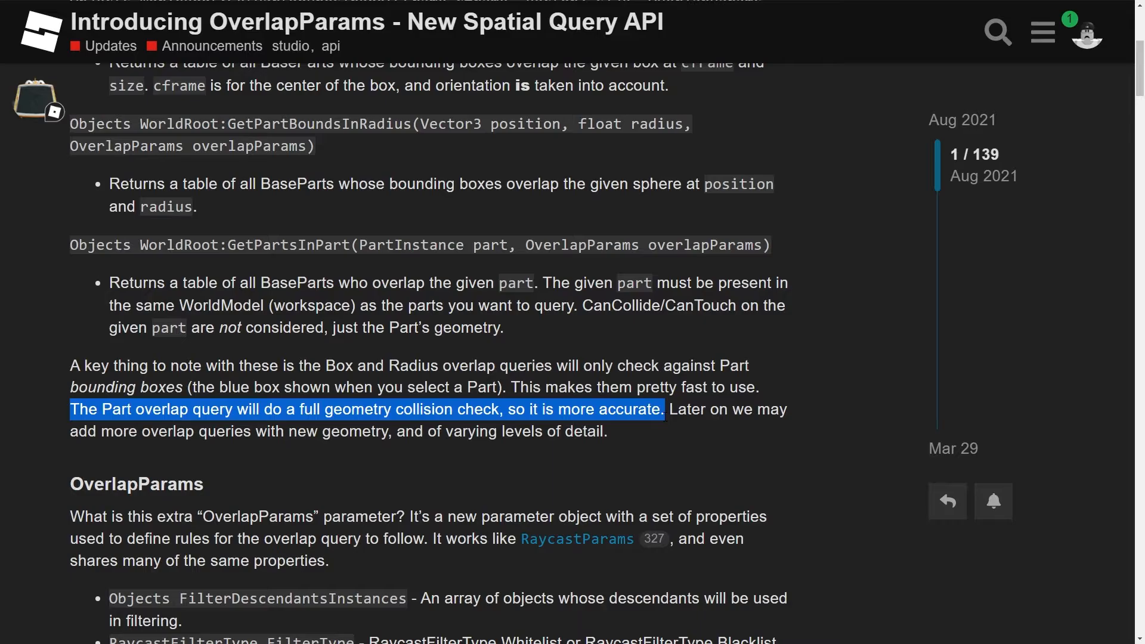
mouse_move(665, 422)
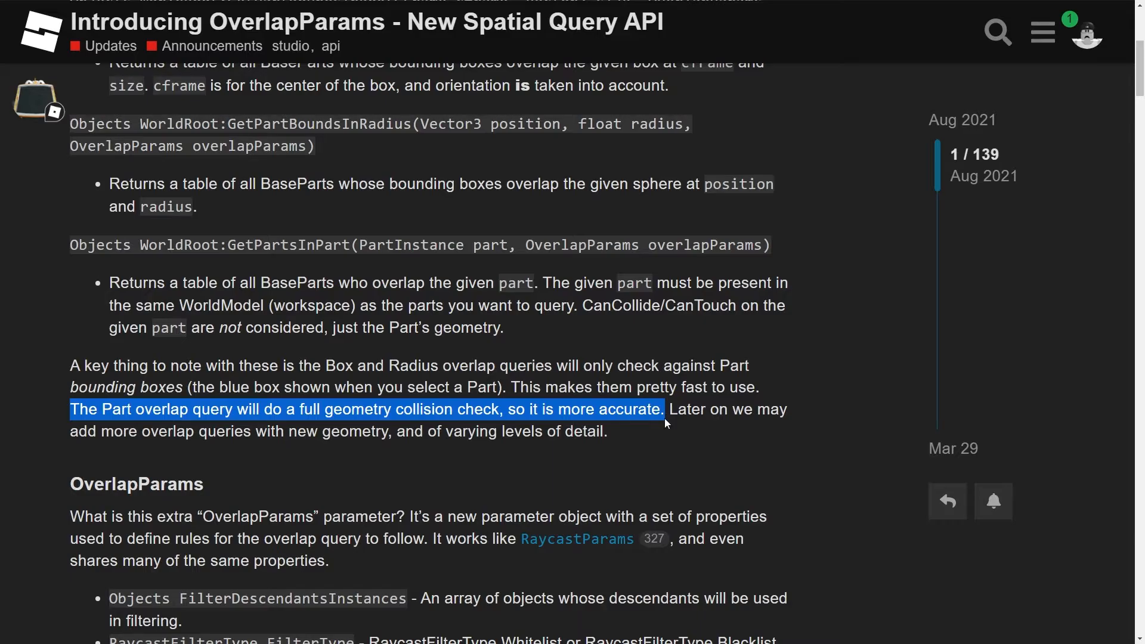
Clear the highlighted Part overlap sentence and scroll down to the OverlapParams property list.
click(664, 423)
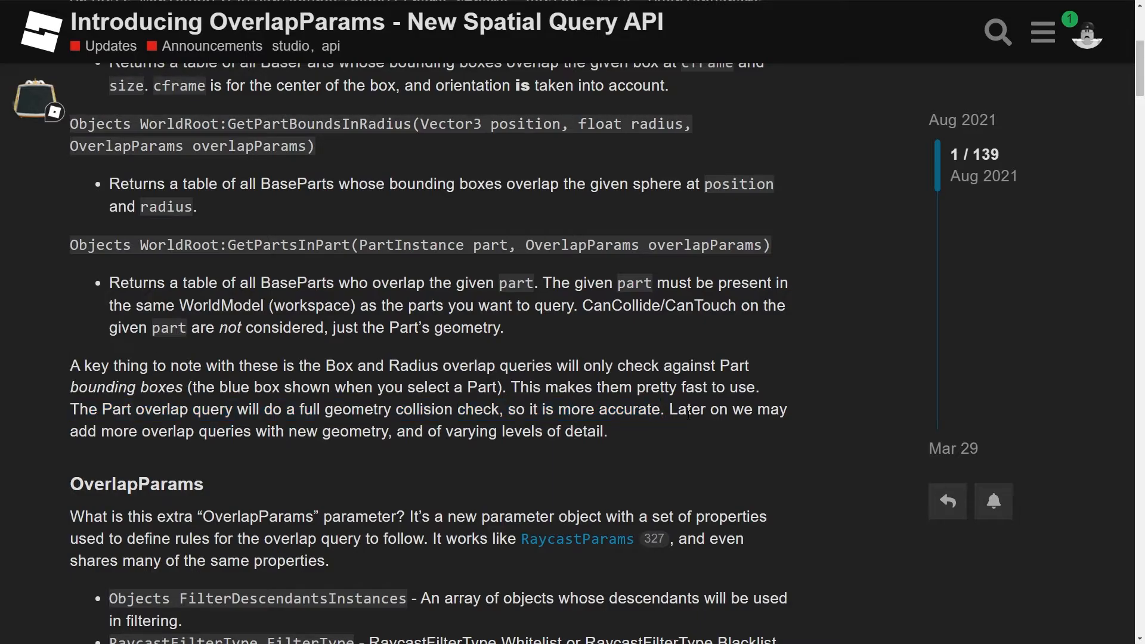
mouse_move(372, 458)
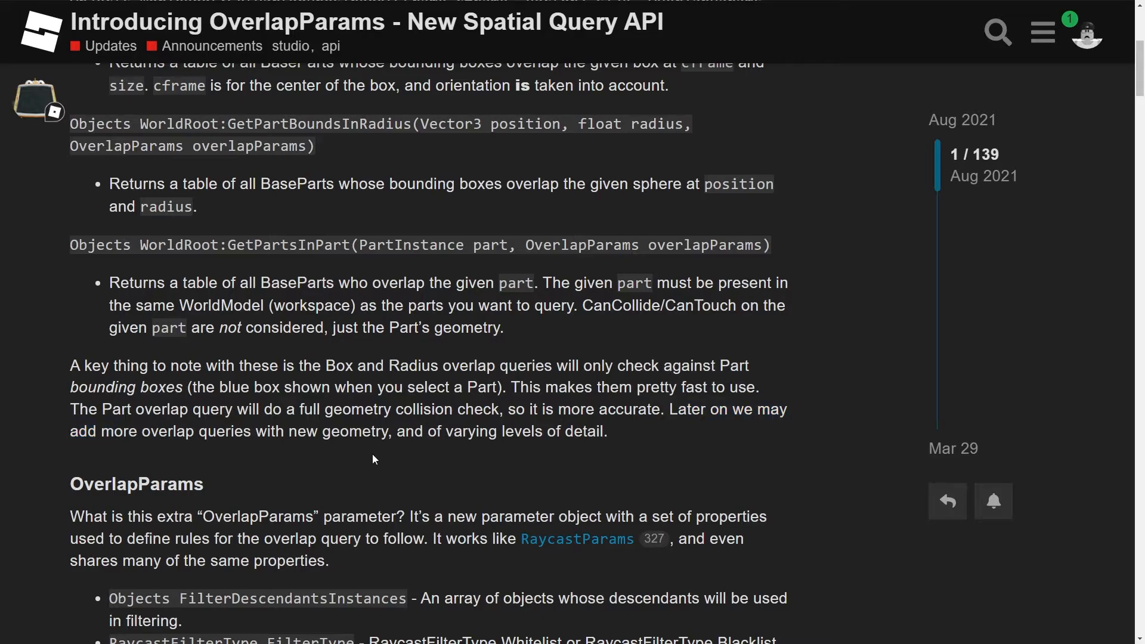
mouse_move(315, 445)
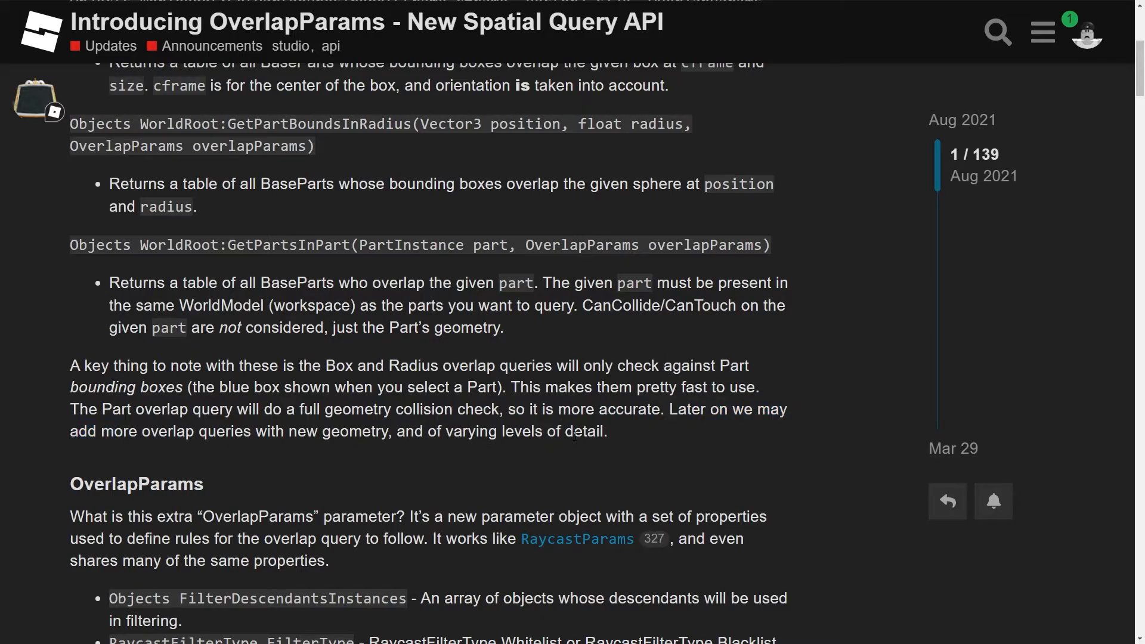
scroll(down, 3)
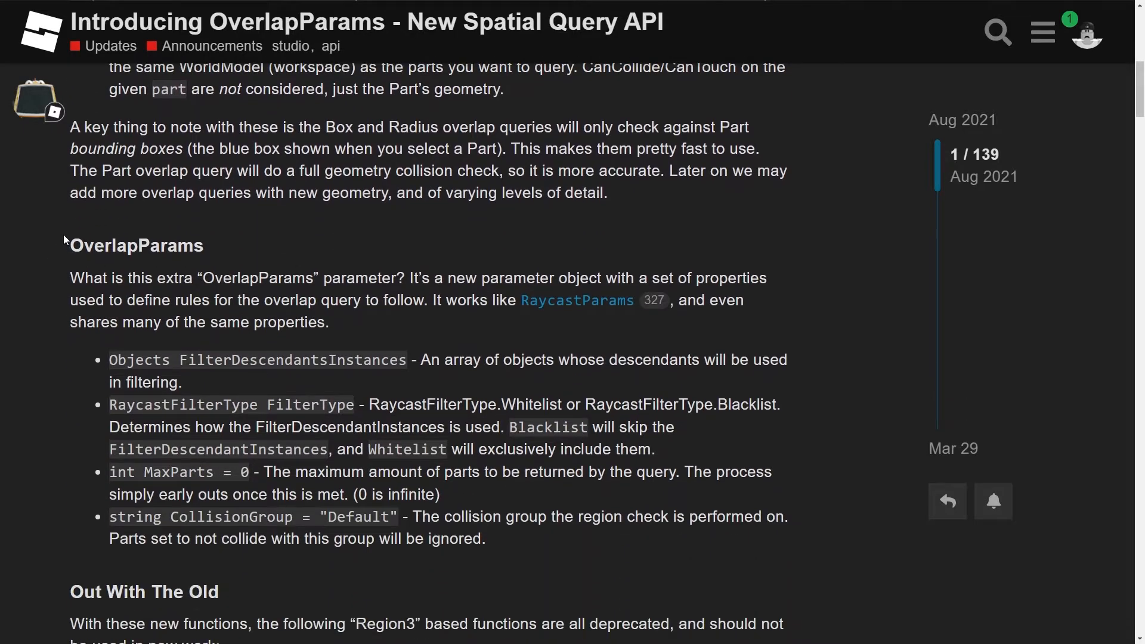
mouse_move(90, 294)
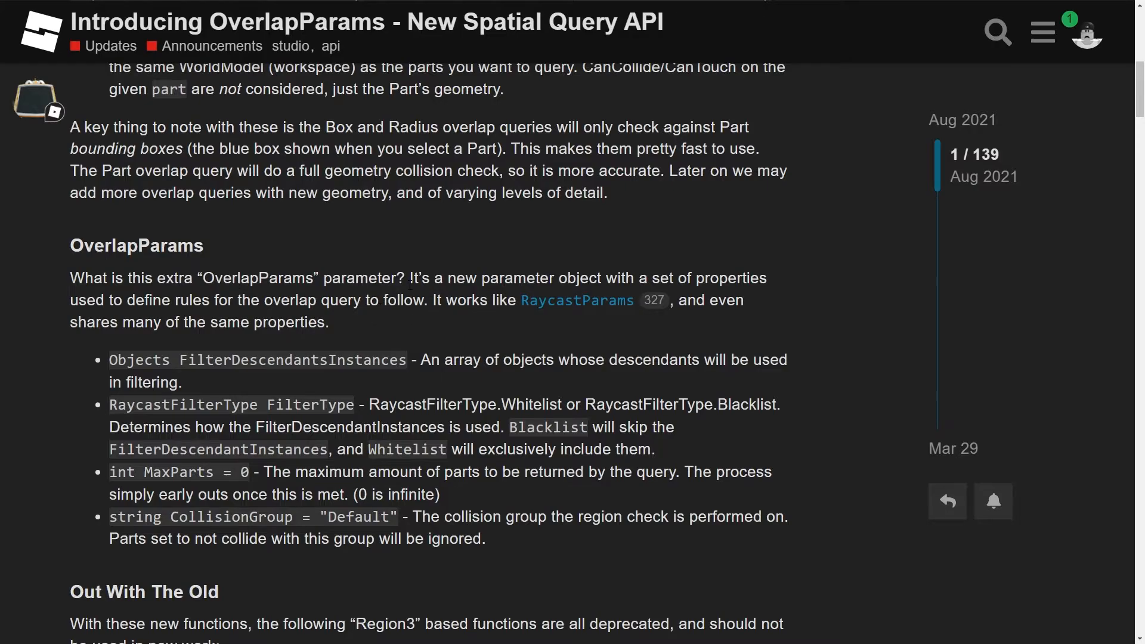
mouse_move(620, 301)
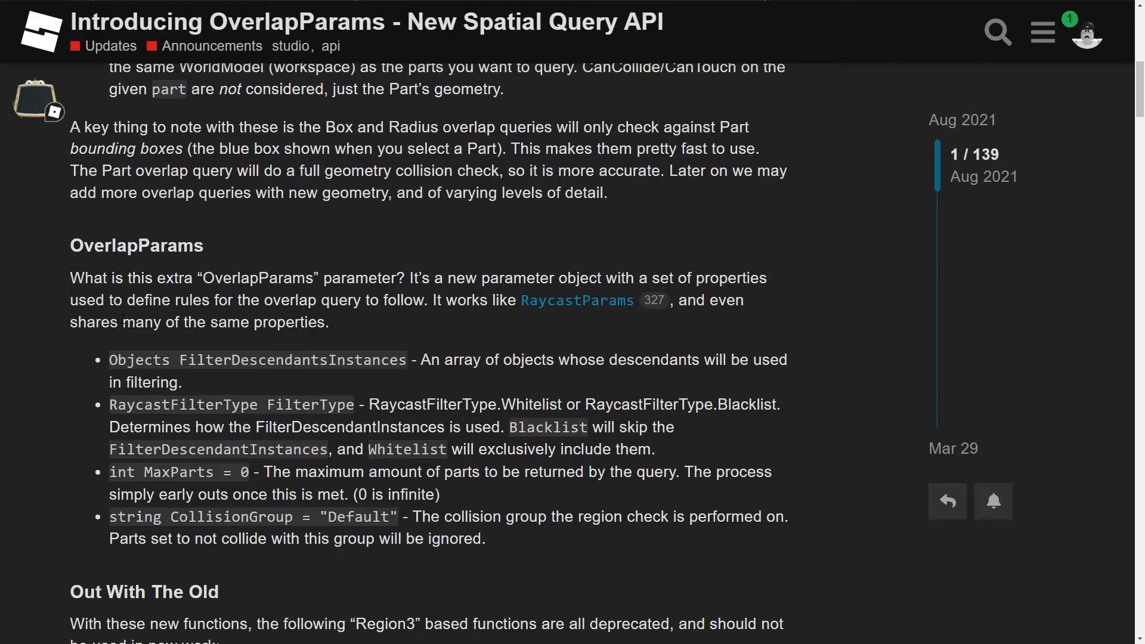
mouse_move(365, 323)
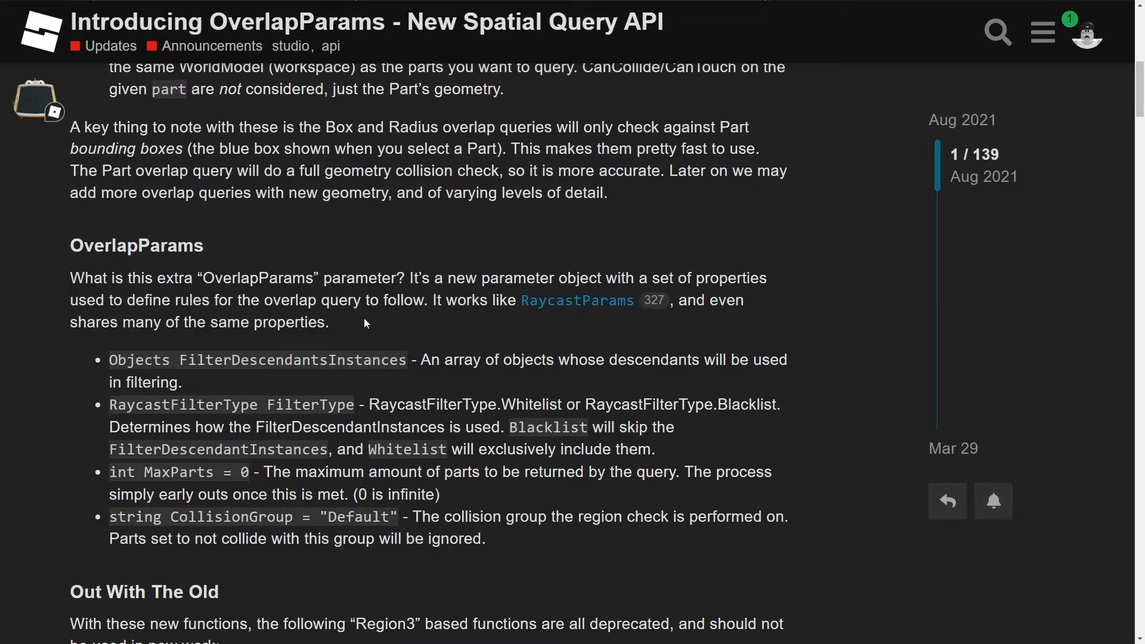
mouse_move(579, 328)
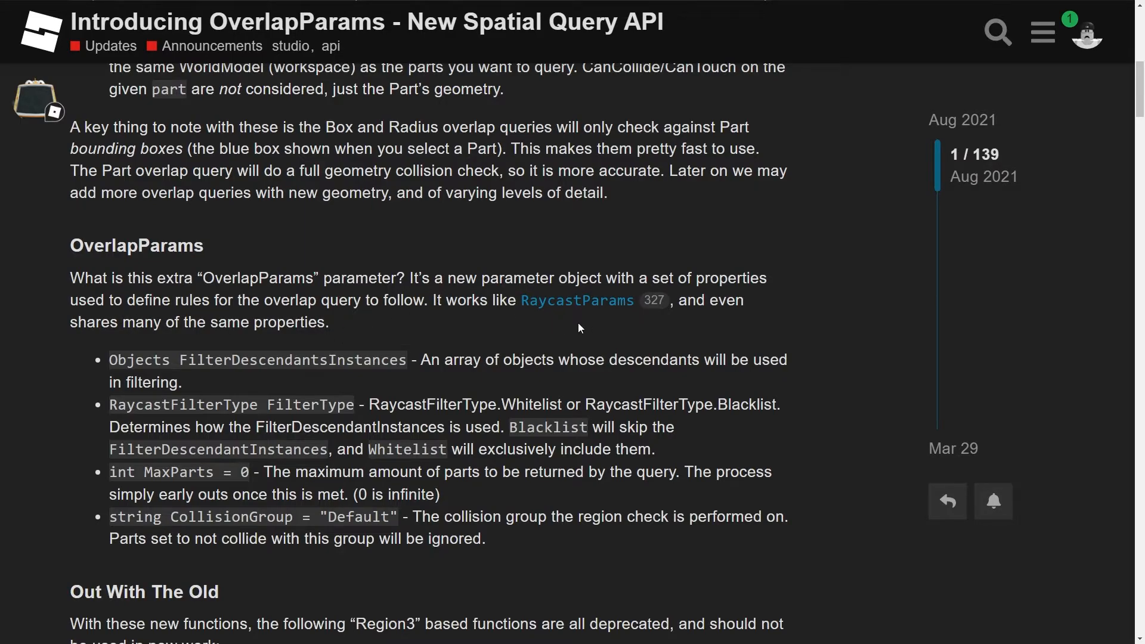
mouse_move(582, 335)
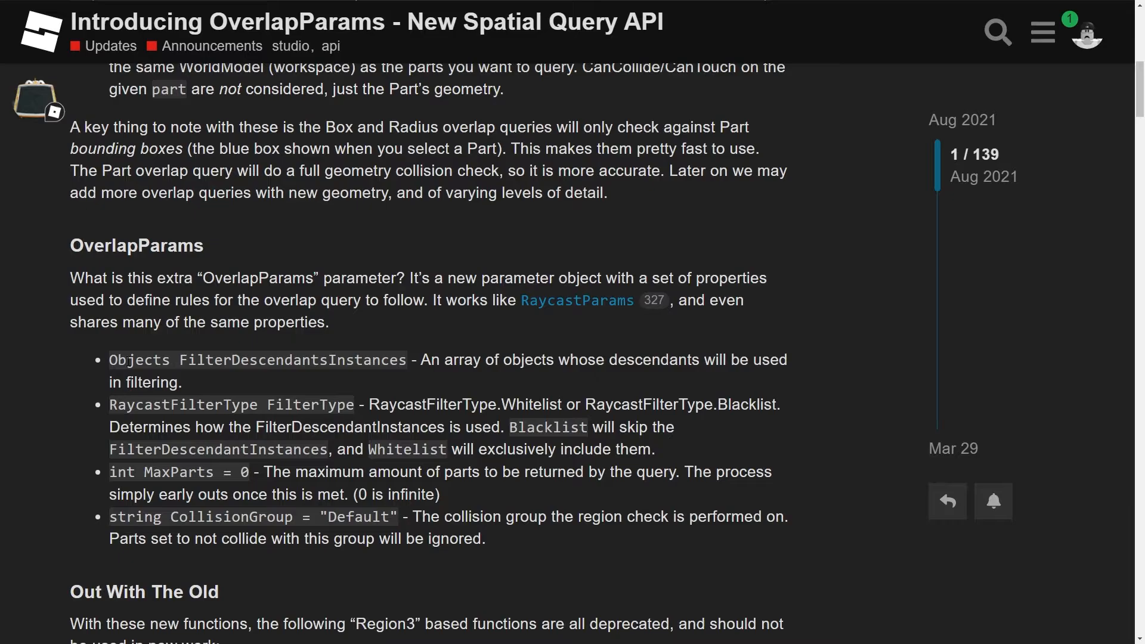
mouse_move(429, 386)
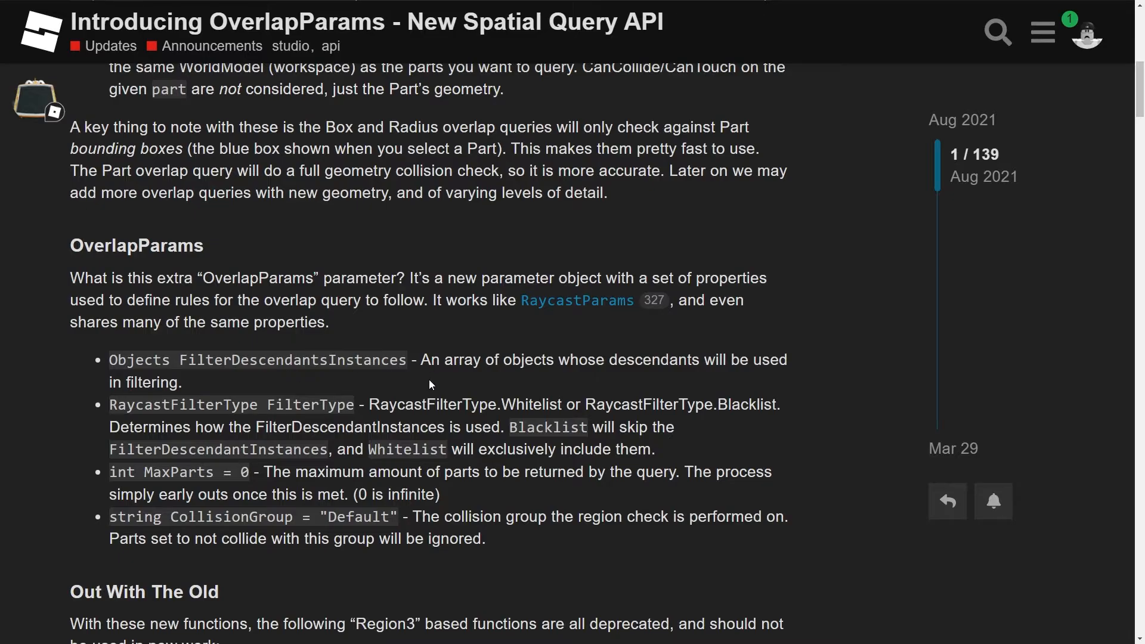
mouse_move(653, 396)
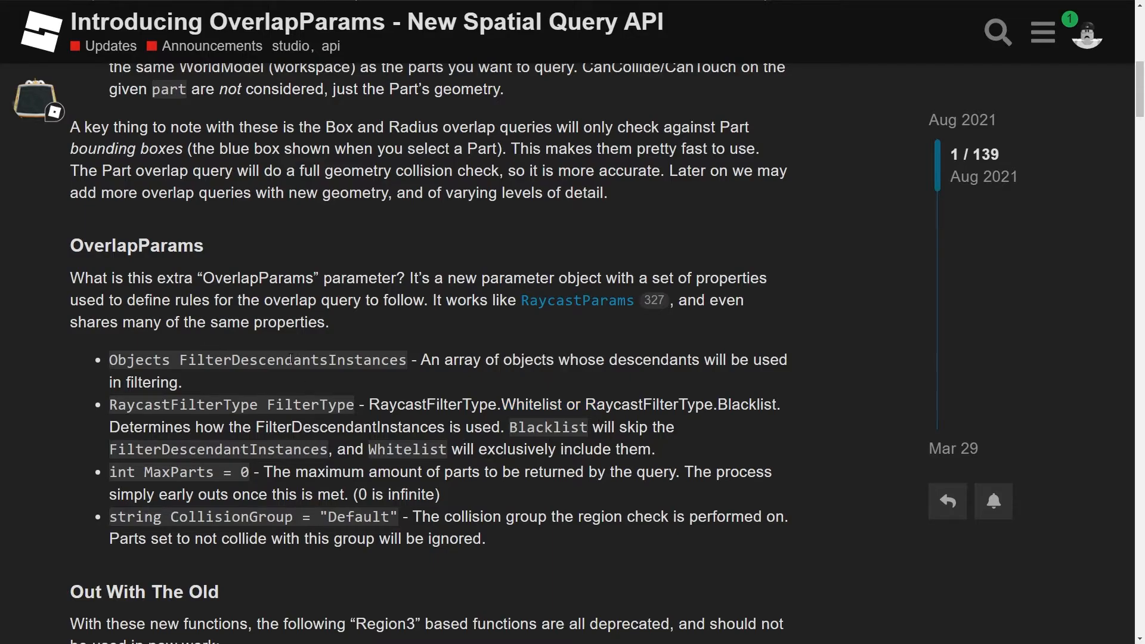
double_click(293, 359)
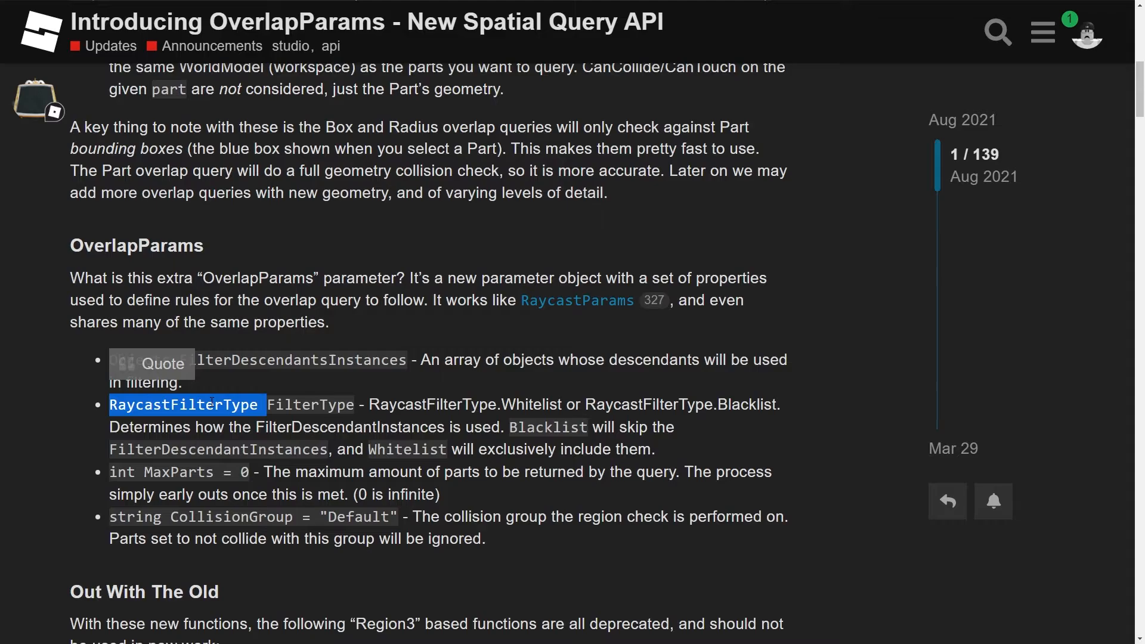
Read through the FilterType, MaxParts and CollisionGroup properties, then scroll on to the deprecated Region3 list.
click(304, 392)
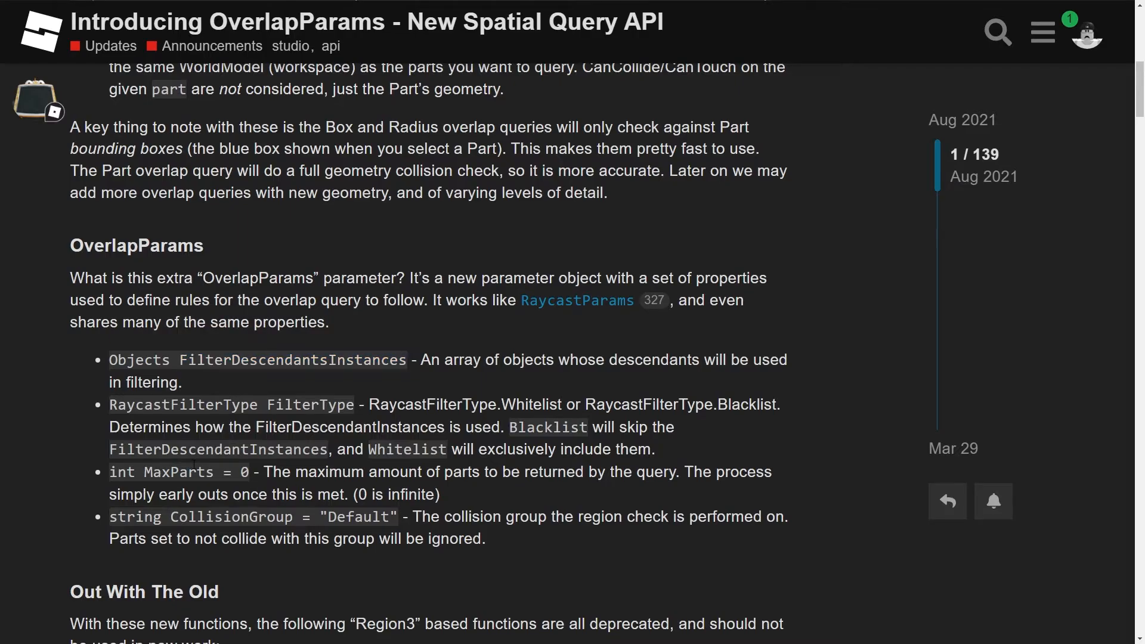
double_click(179, 473)
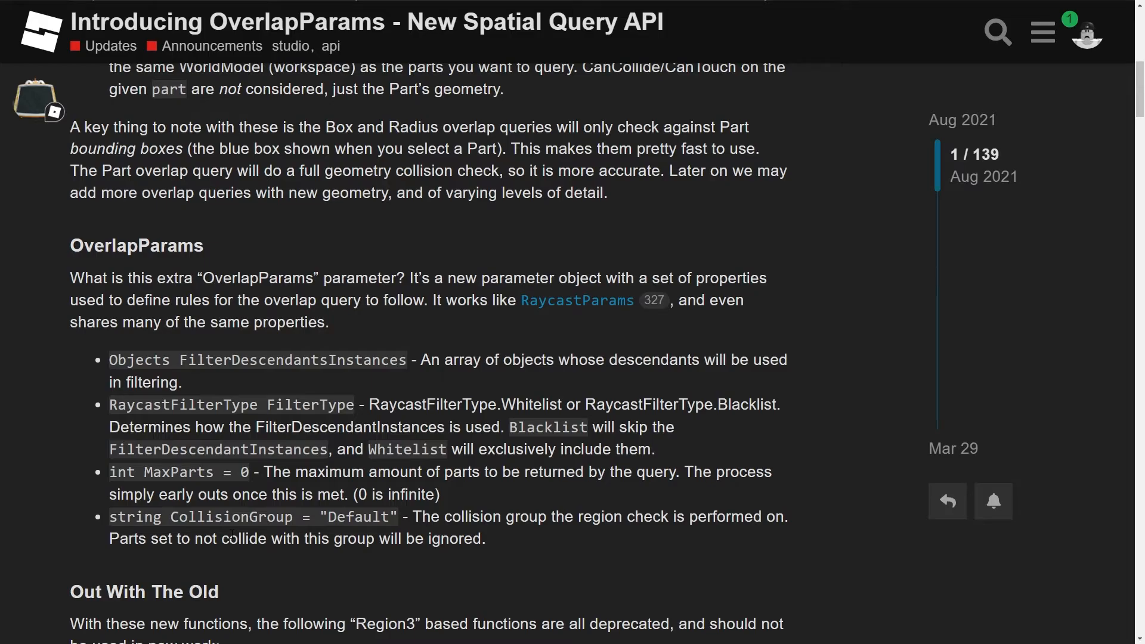
mouse_move(438, 486)
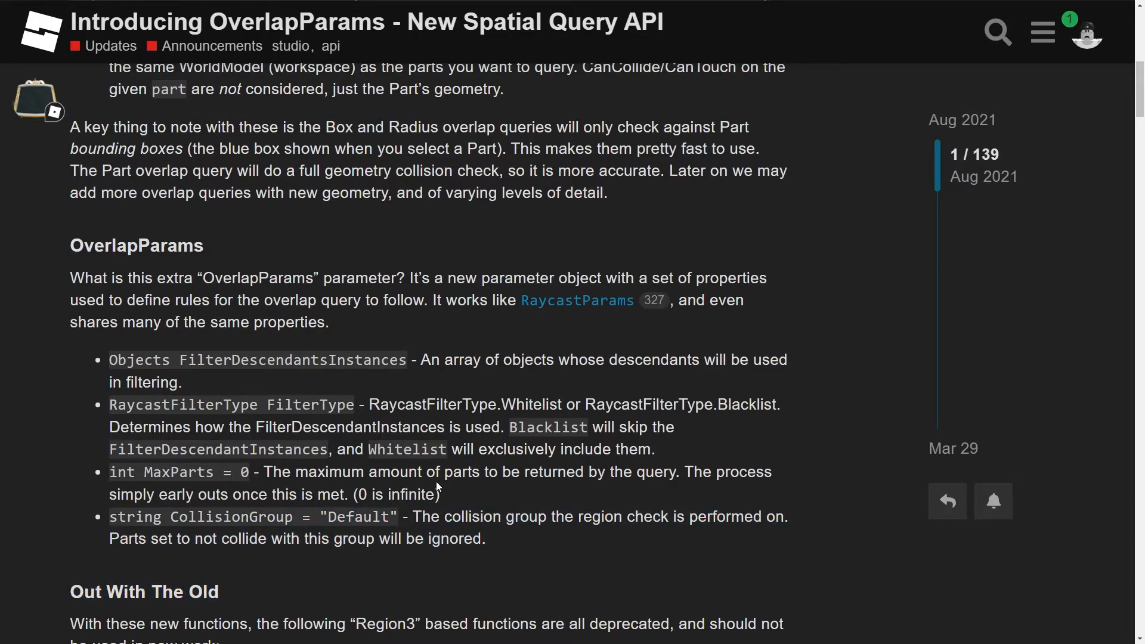
mouse_move(438, 488)
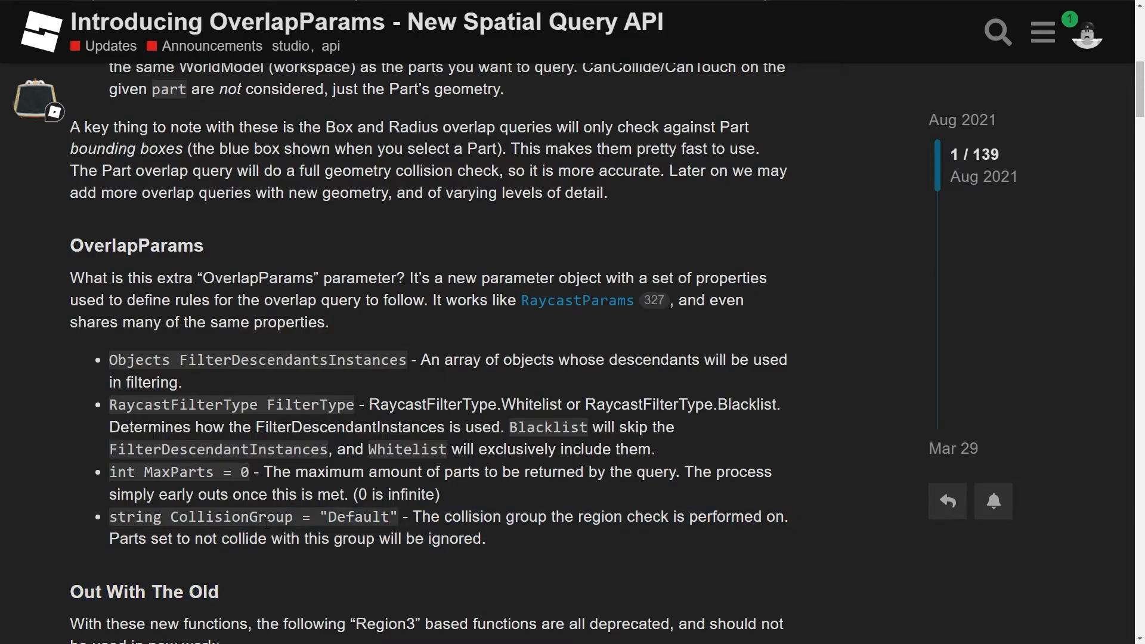
scroll(down, 3)
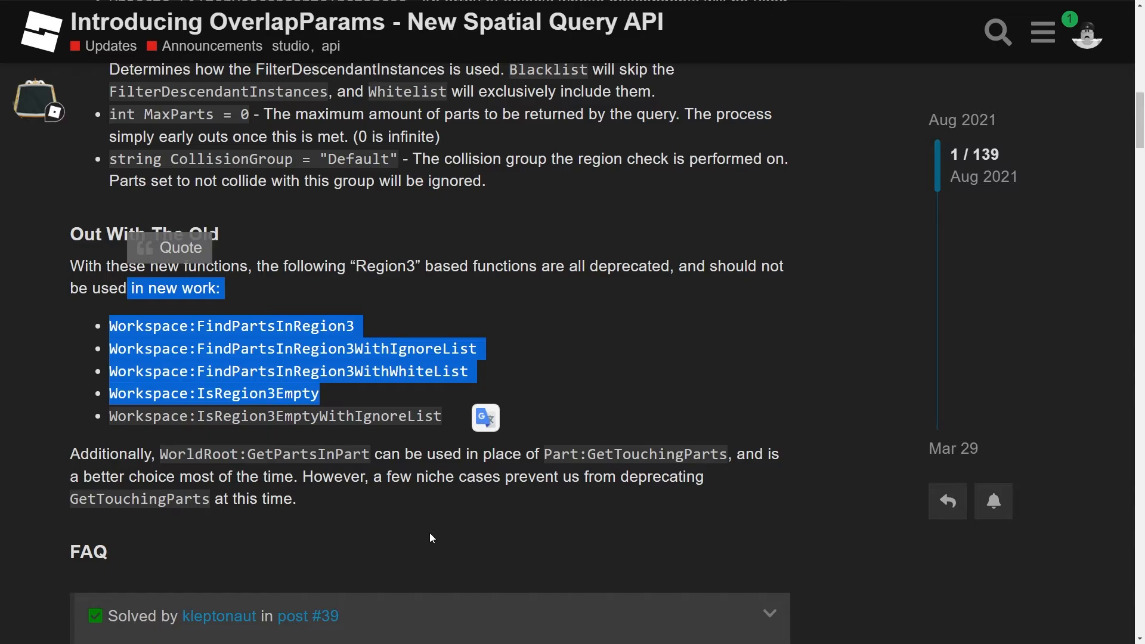
Clear the highlighted Region3 function list and read further down the Out With The Old section.
click(431, 537)
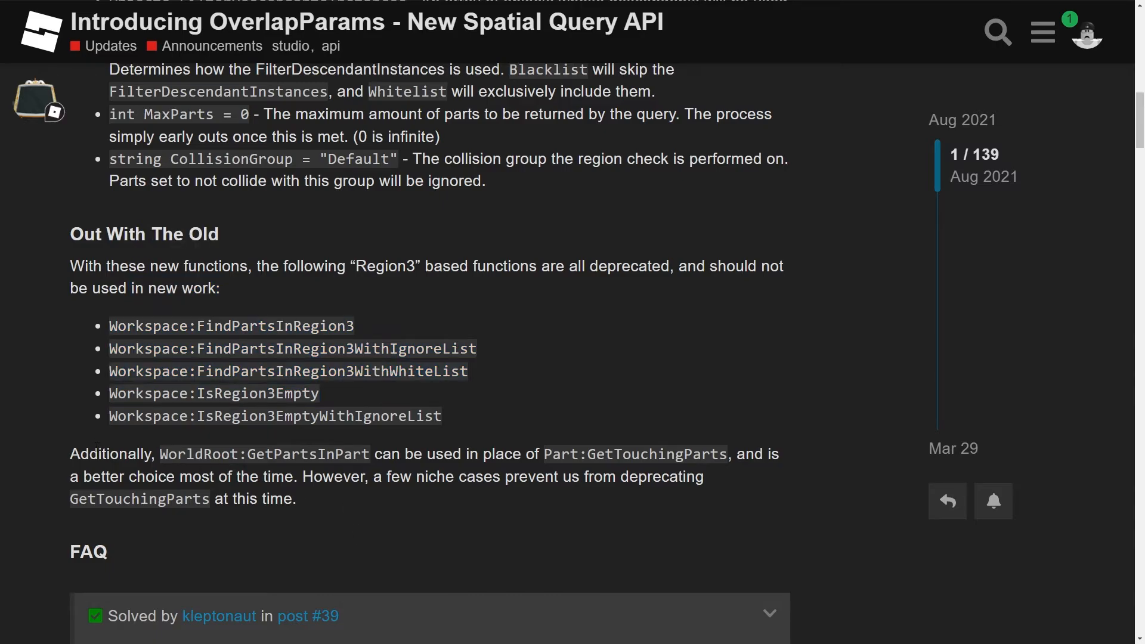
scroll(down, 3)
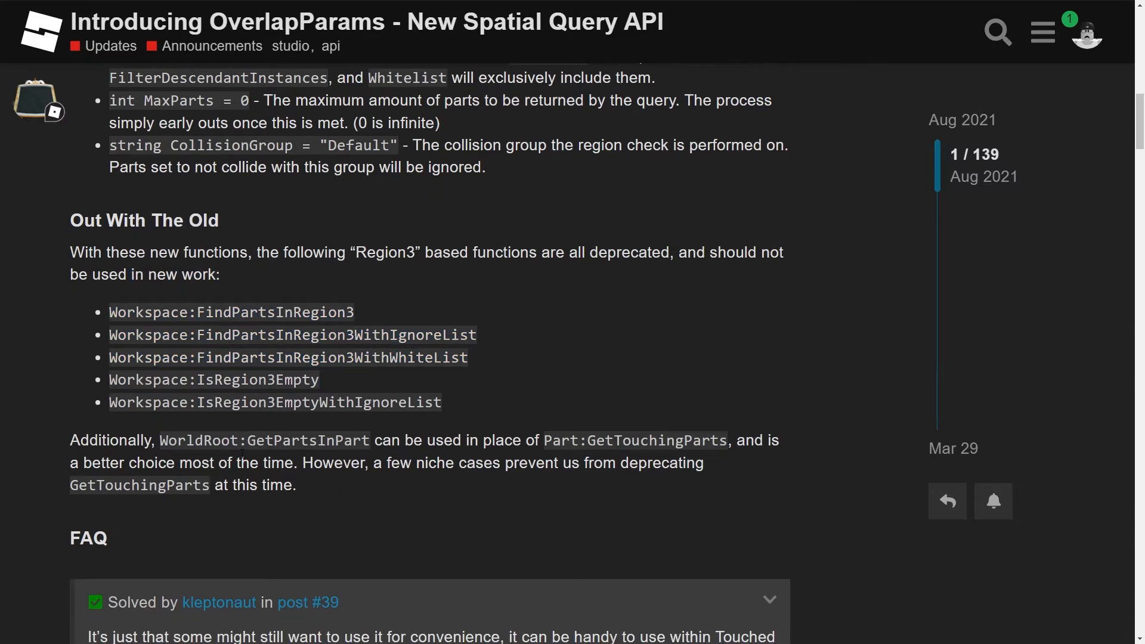
scroll(down, 3)
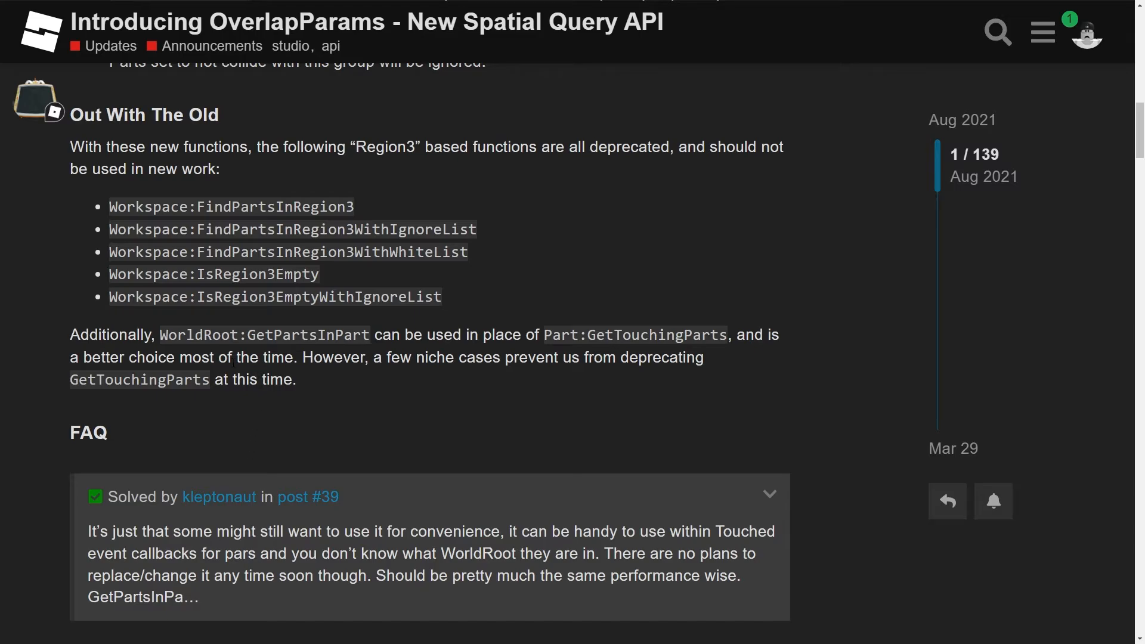
mouse_move(601, 372)
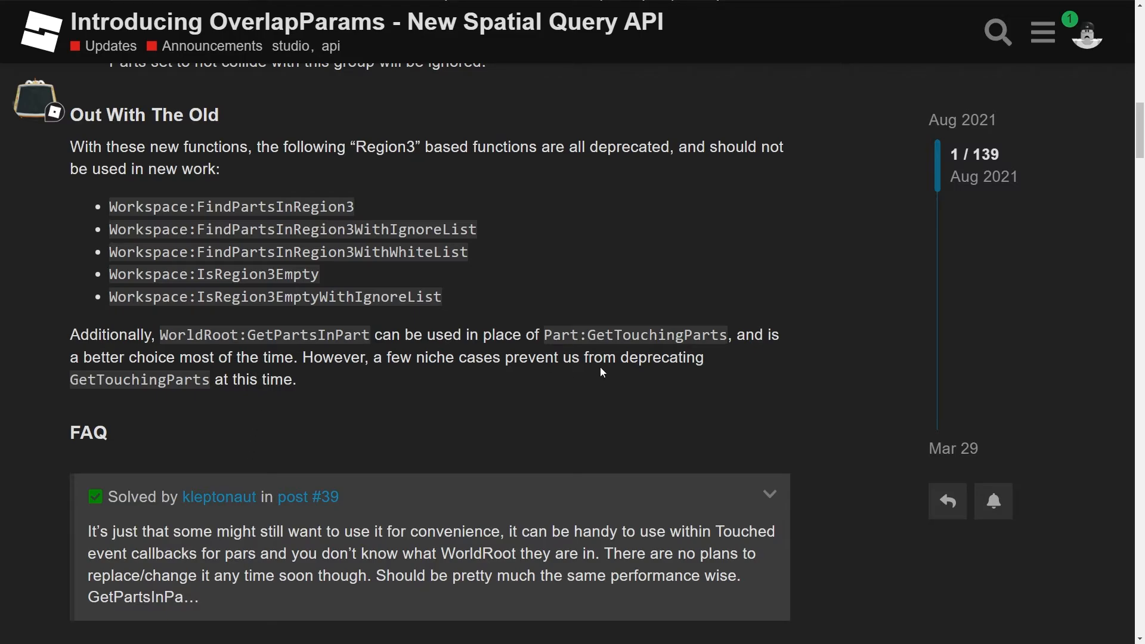
double_click(265, 334)
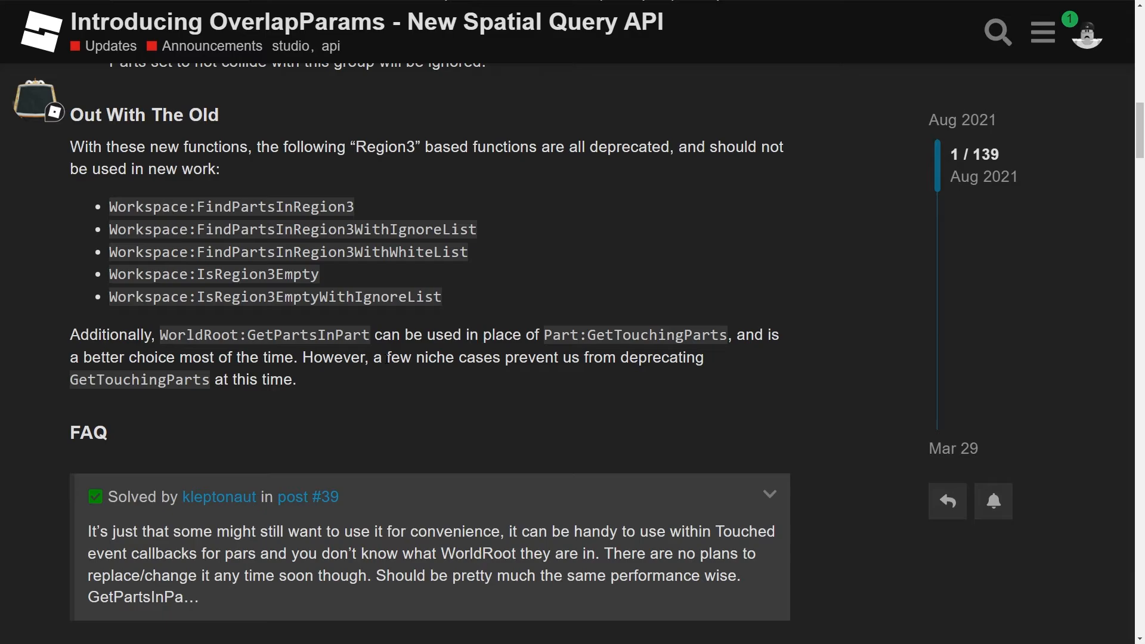
mouse_move(583, 376)
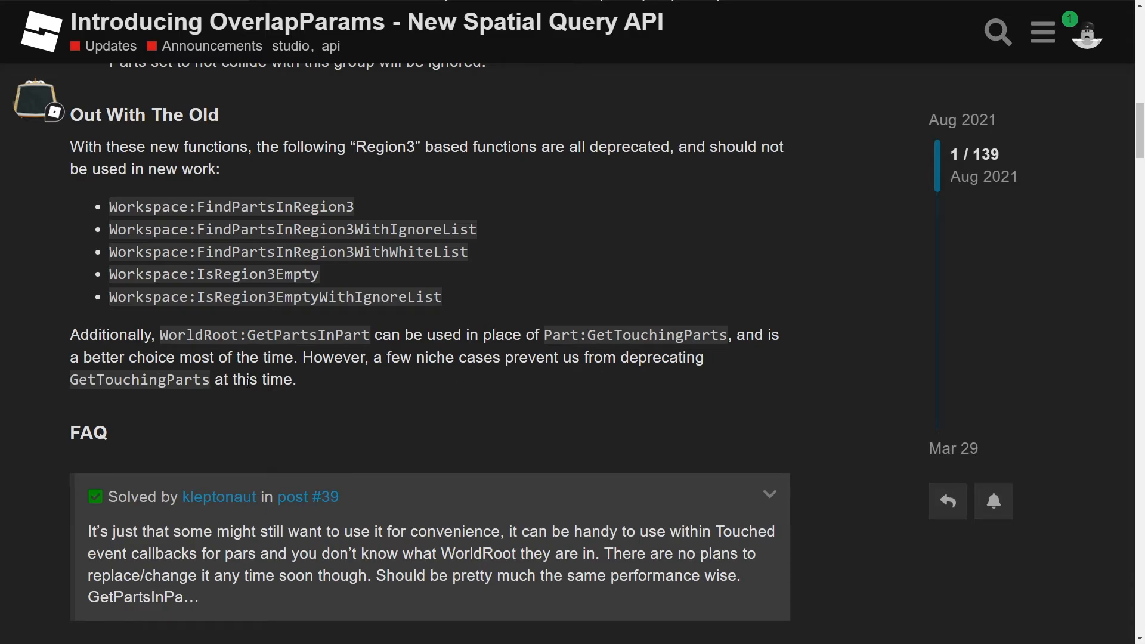
mouse_move(213, 434)
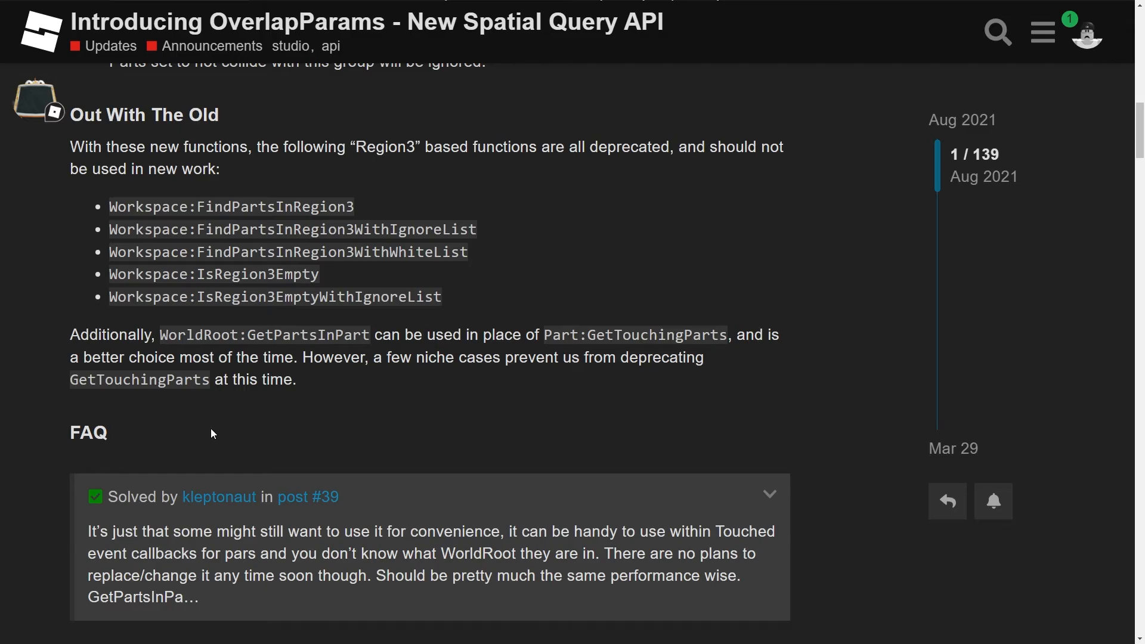
mouse_move(245, 431)
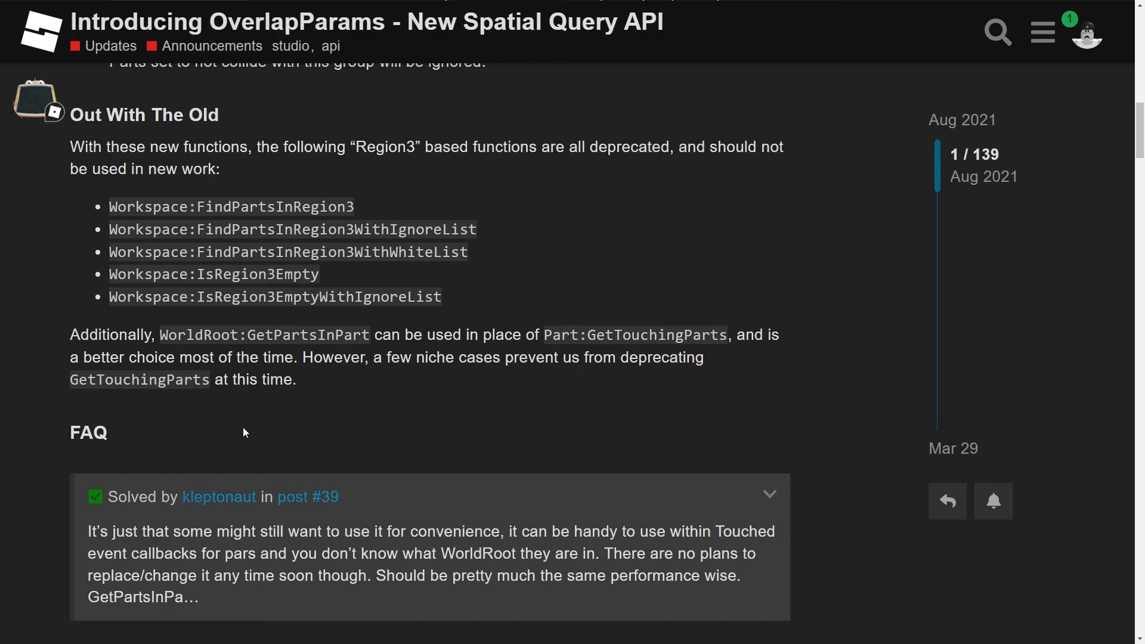
mouse_move(225, 428)
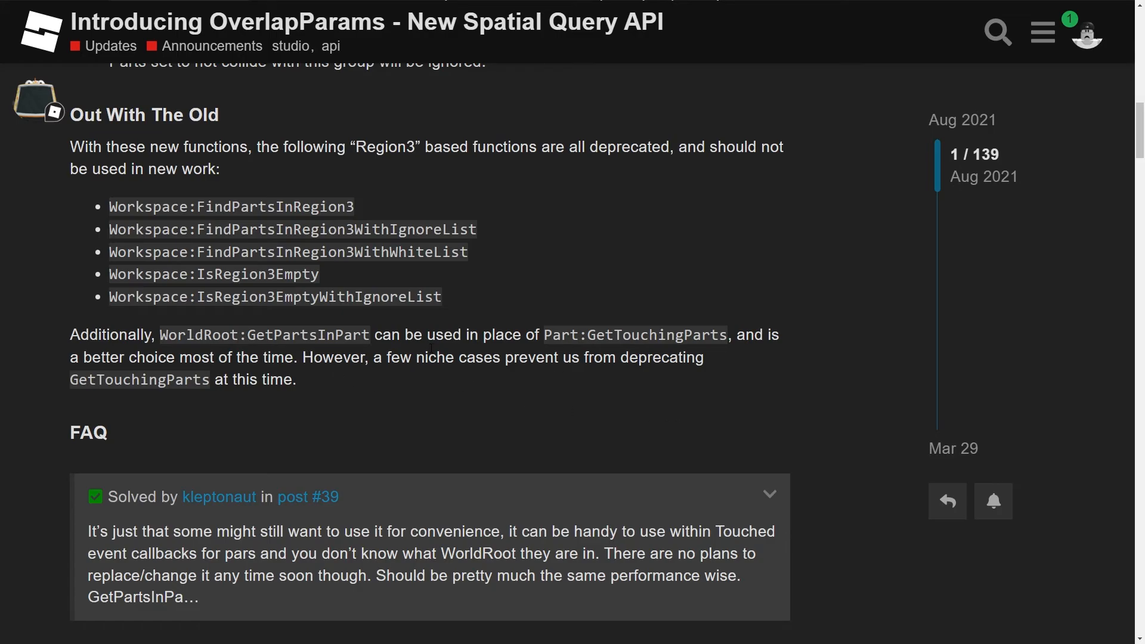
Scroll back up to the top of the OverlapParams post showing the New Spatial Queries functions.
scroll(up, 3)
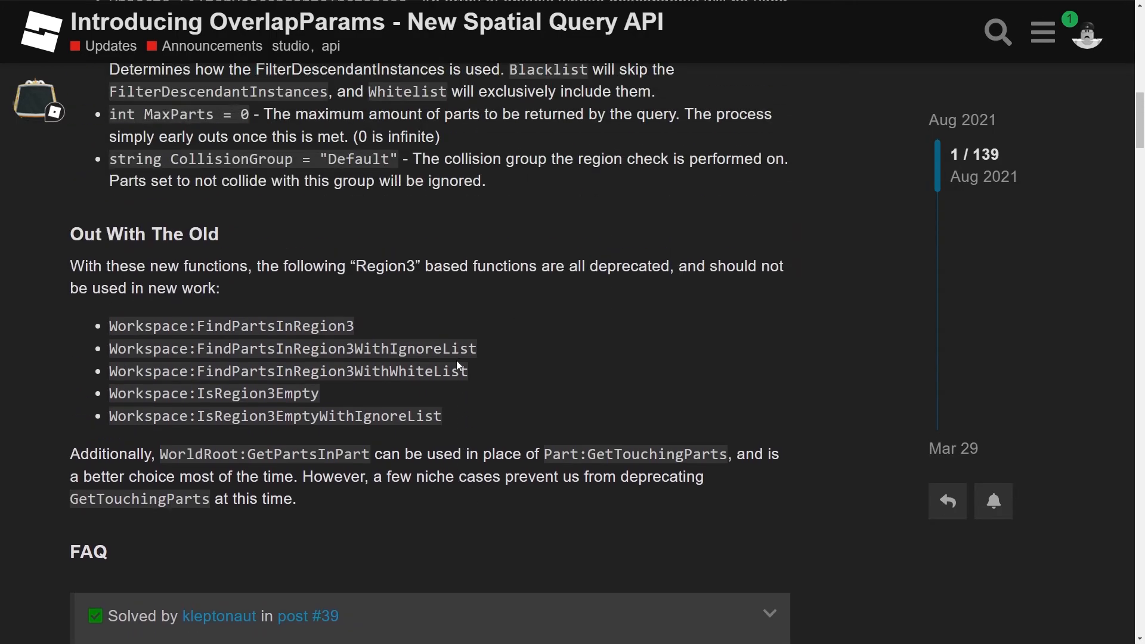
scroll(up, 3)
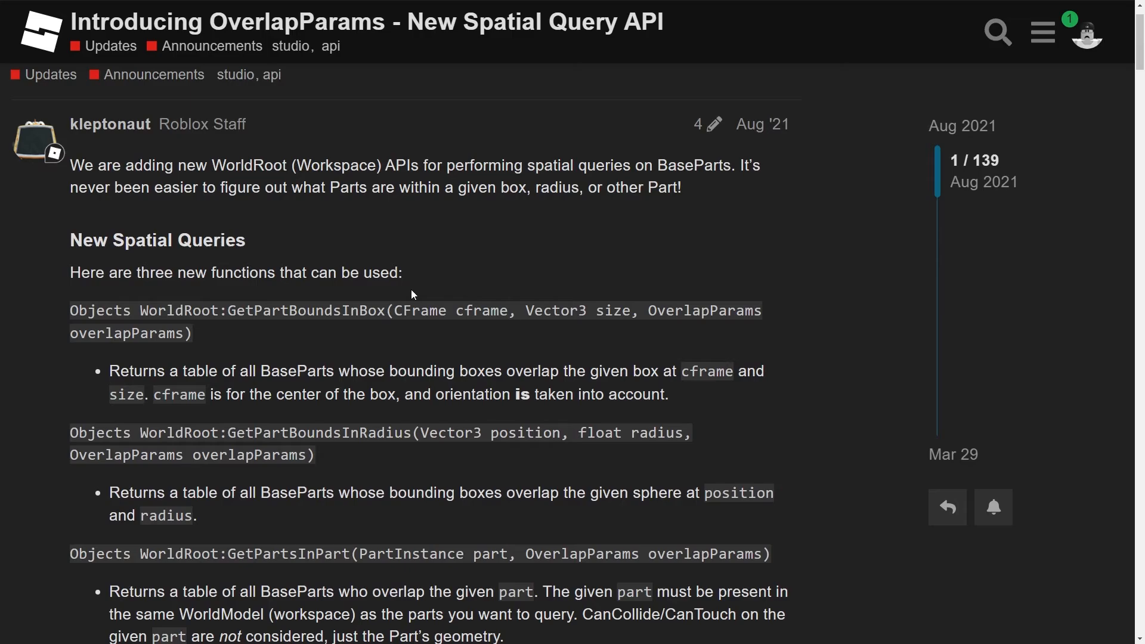
scroll(up, 3)
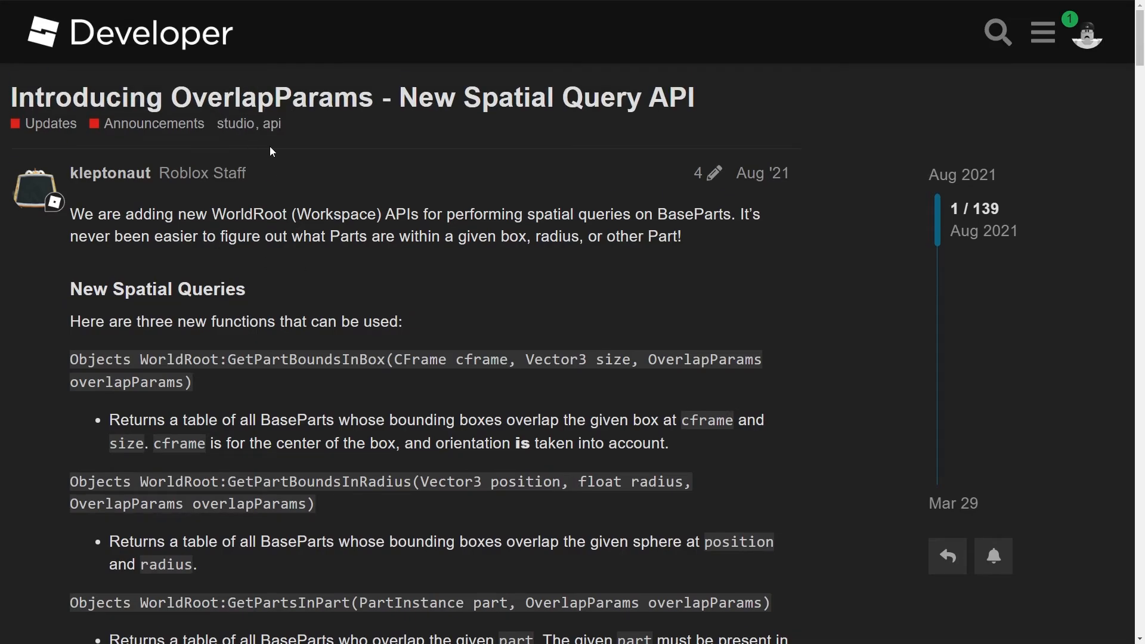
scroll(down, 3)
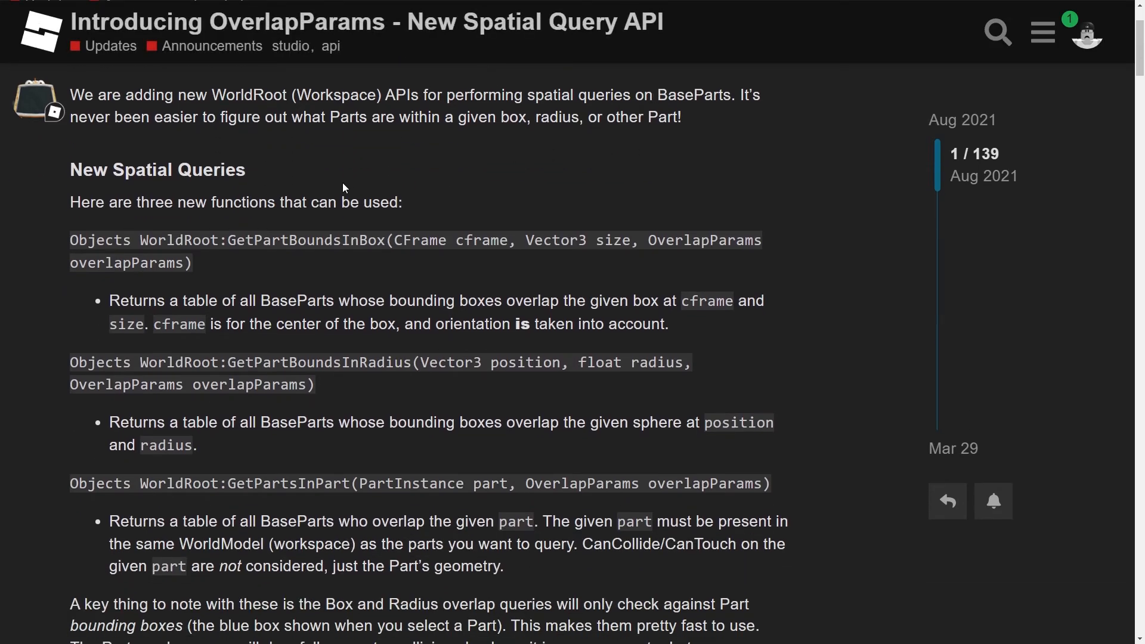
scroll(up, 3)
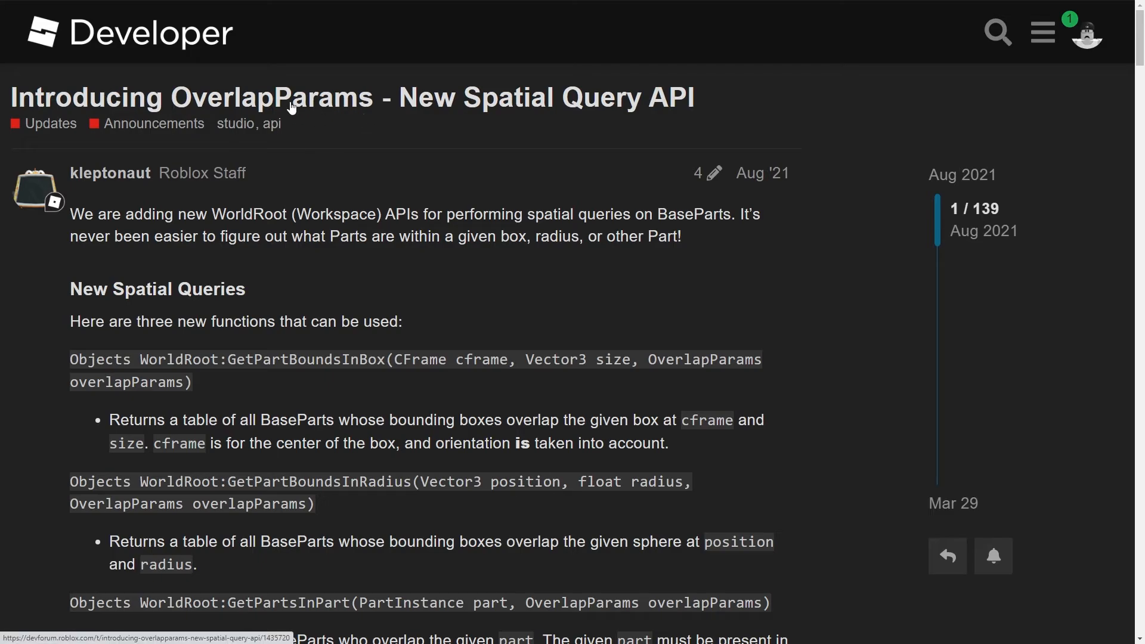
mouse_move(356, 271)
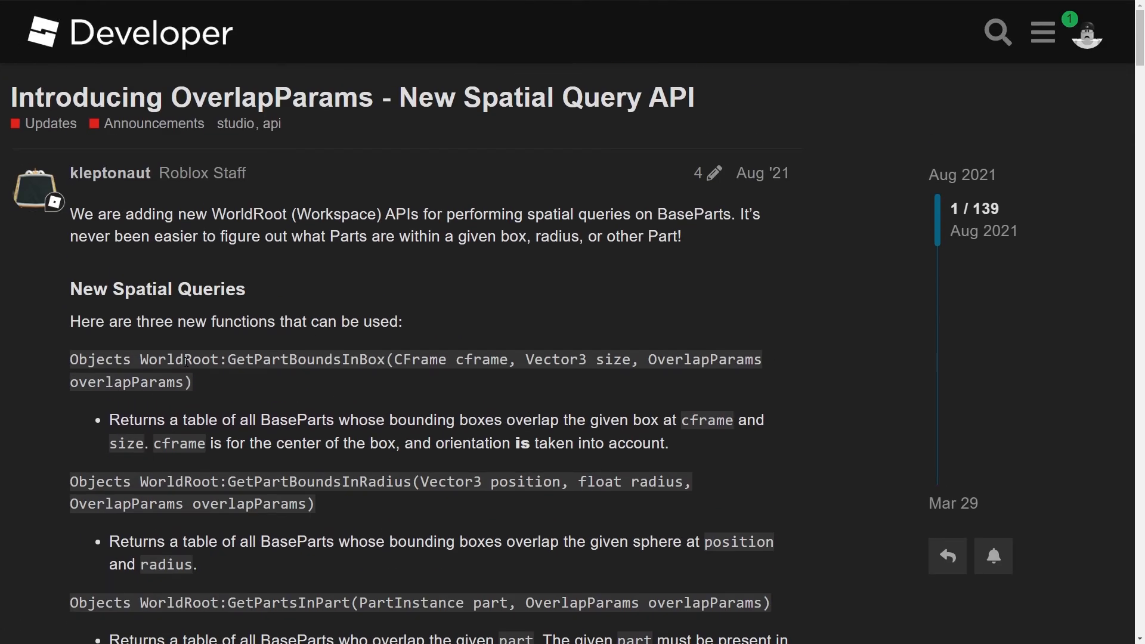
mouse_move(255, 469)
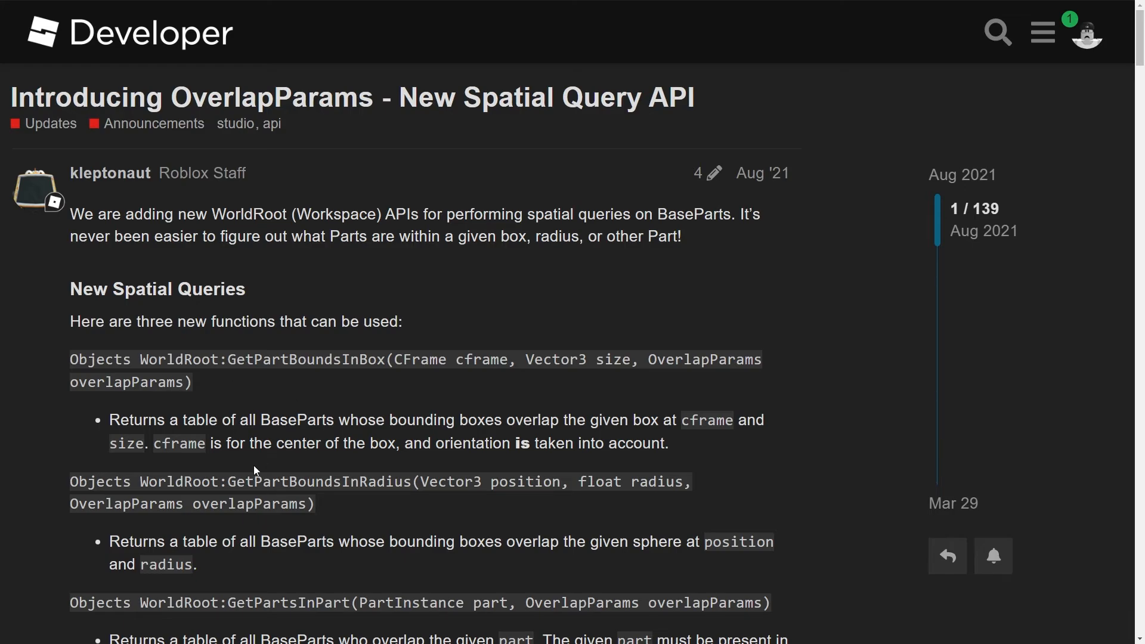
mouse_move(256, 471)
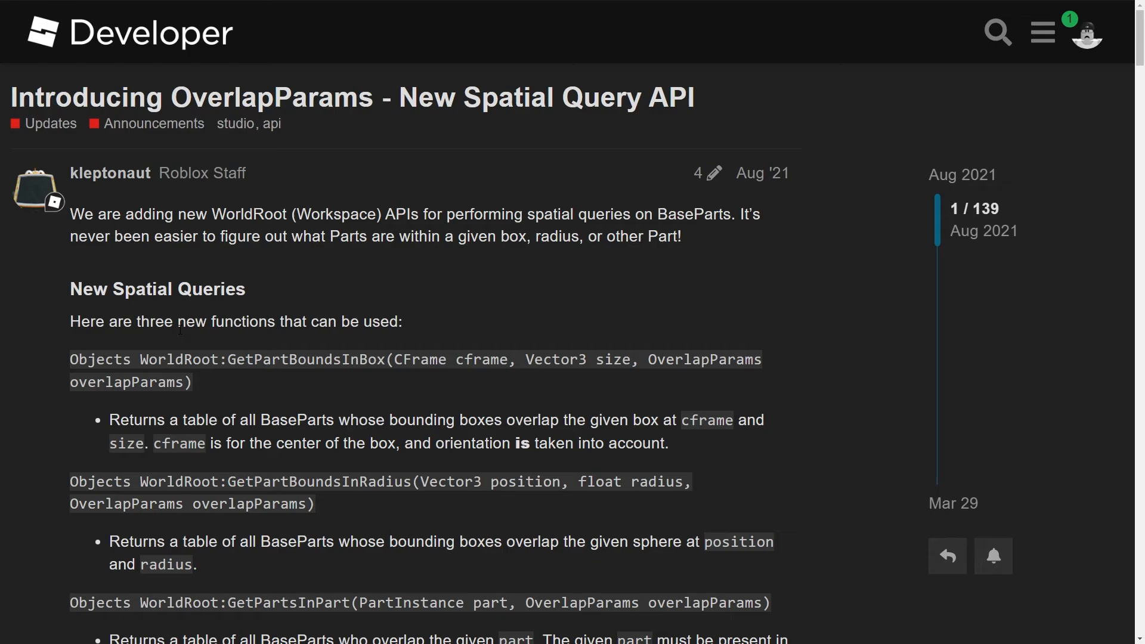
mouse_move(398, 295)
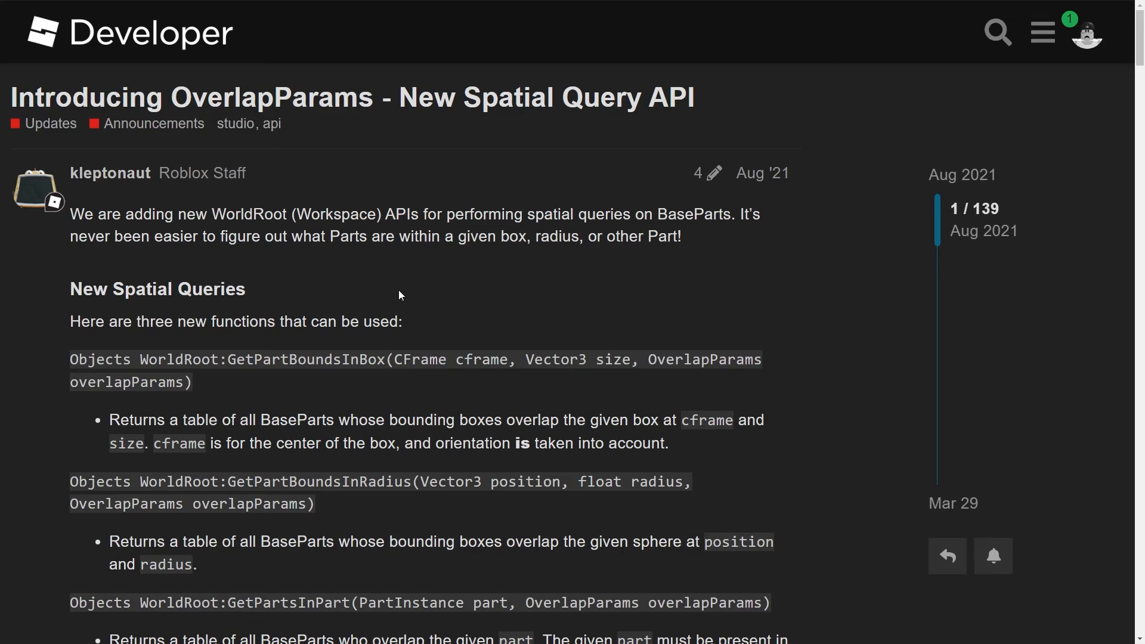
mouse_move(385, 387)
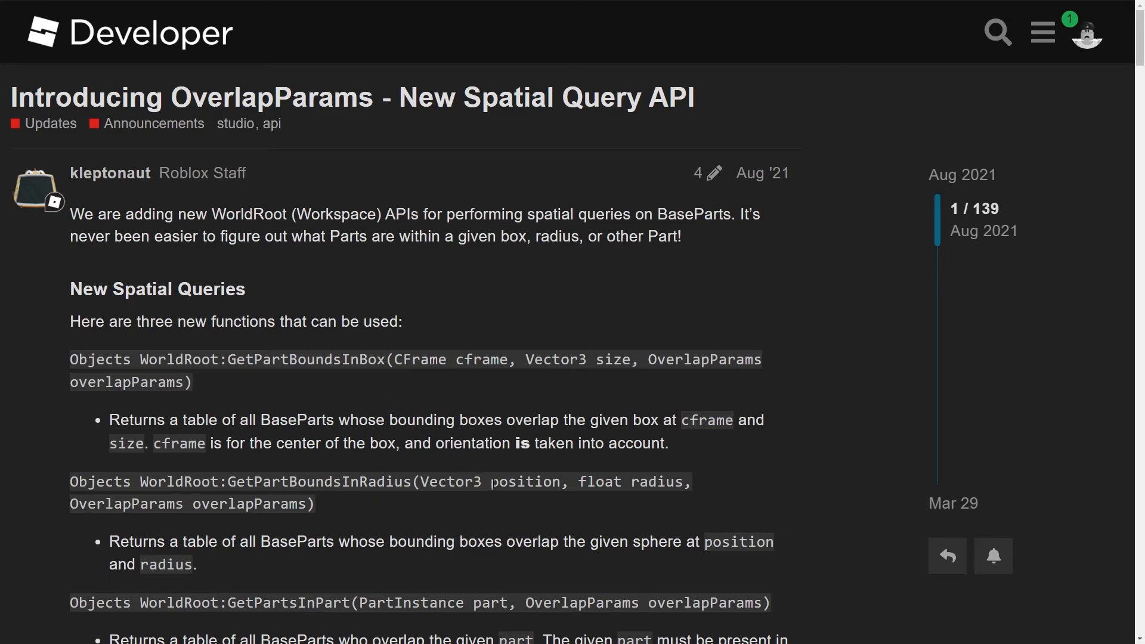
mouse_move(250, 336)
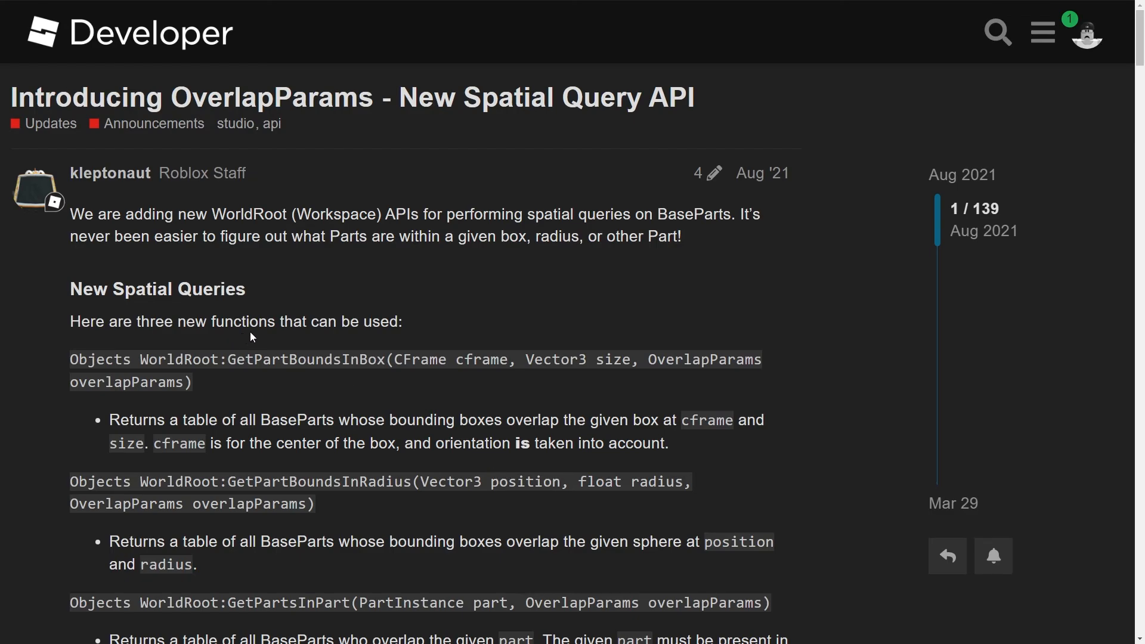
mouse_move(261, 332)
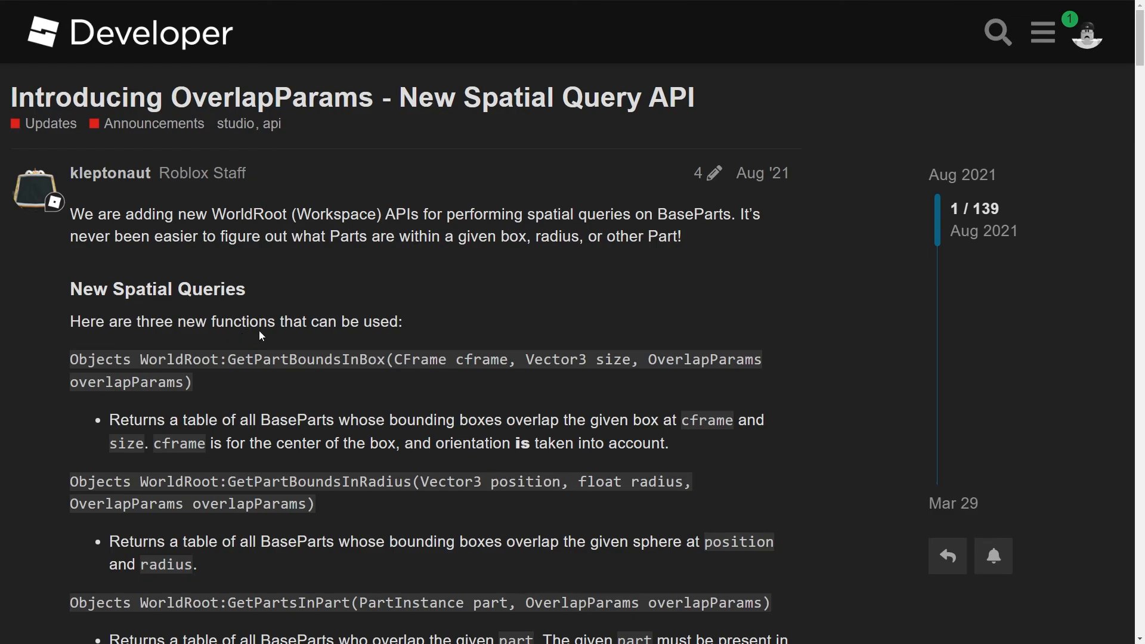
mouse_move(260, 324)
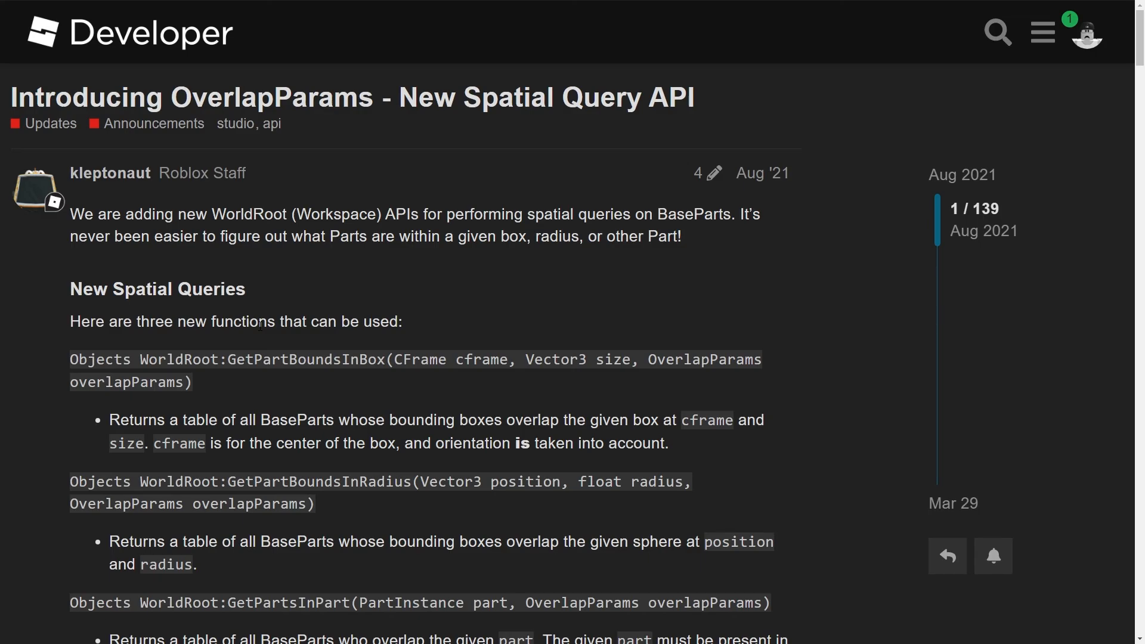
mouse_move(338, 392)
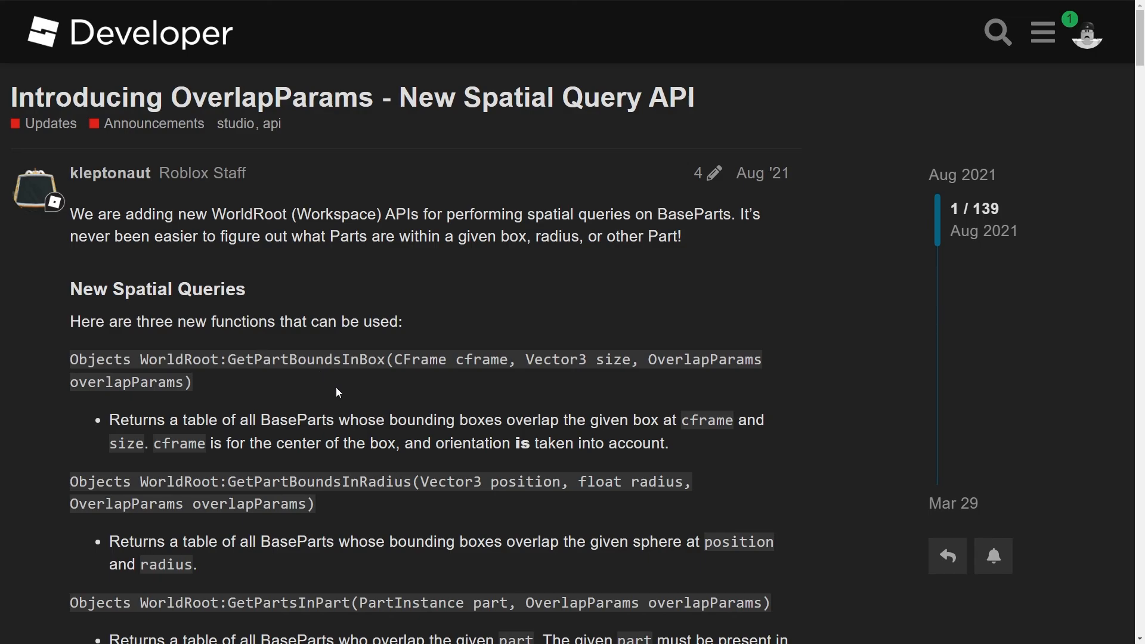
mouse_move(566, 501)
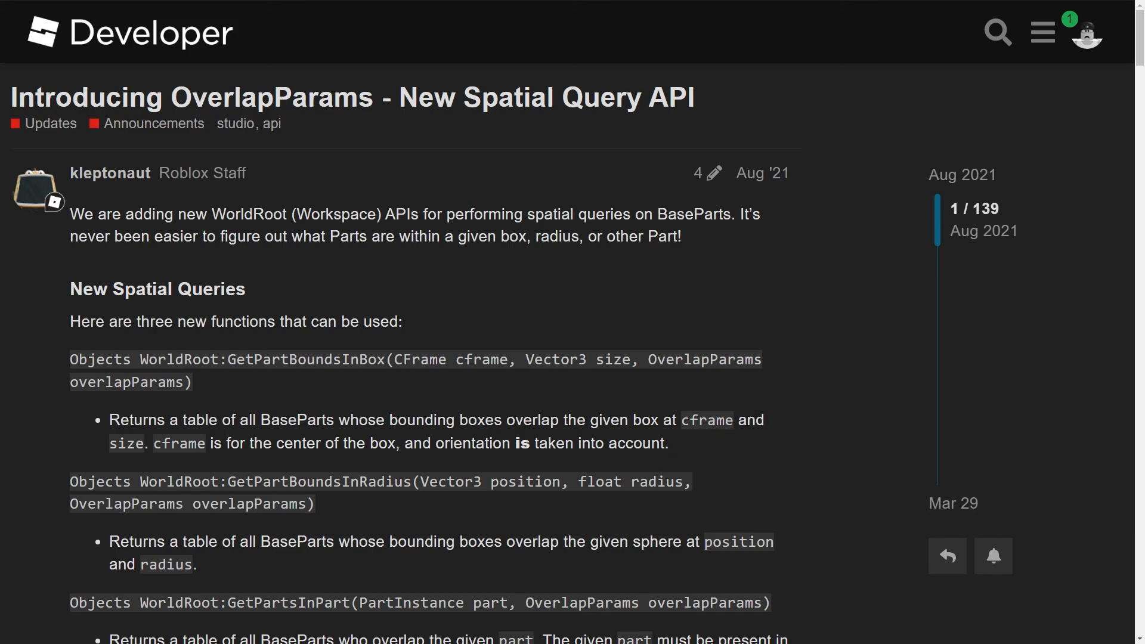
mouse_move(353, 380)
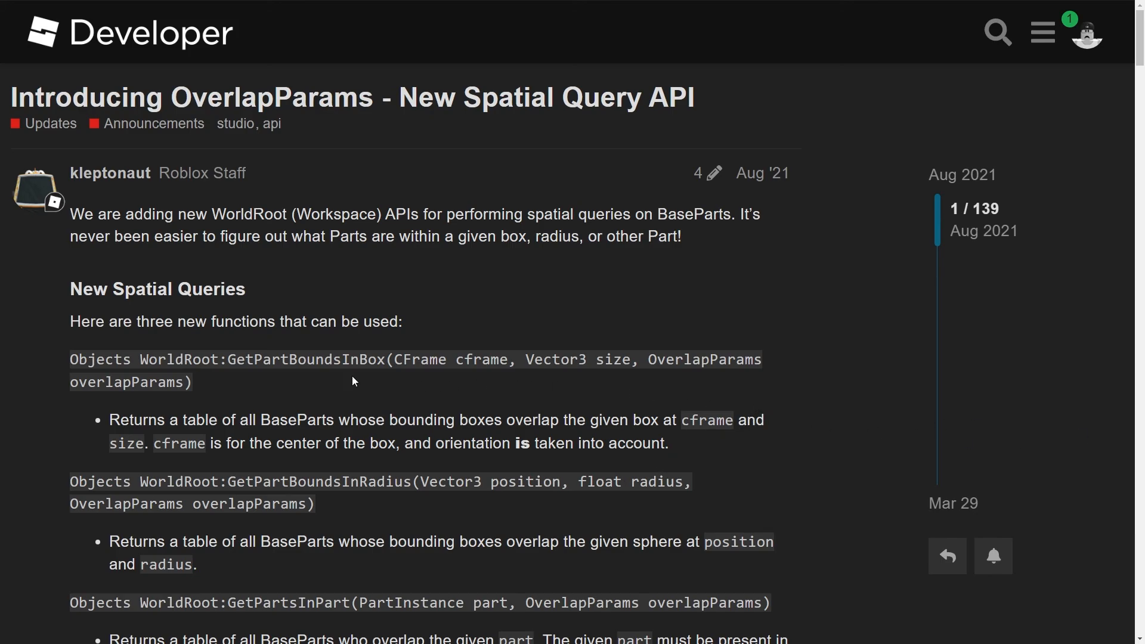
mouse_move(465, 347)
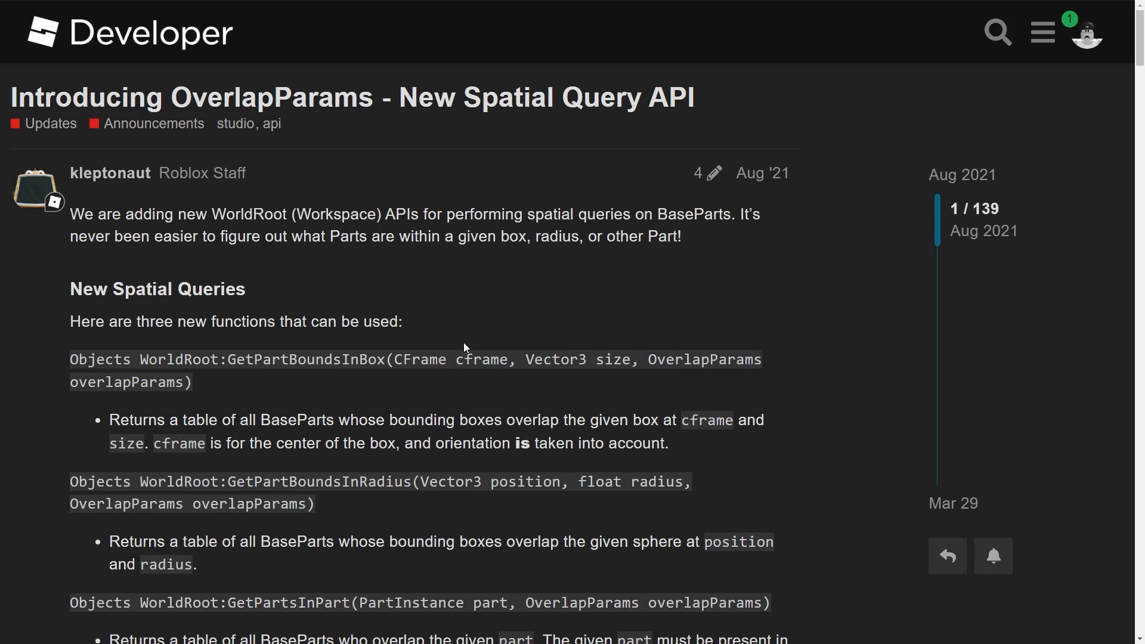
mouse_move(925, 440)
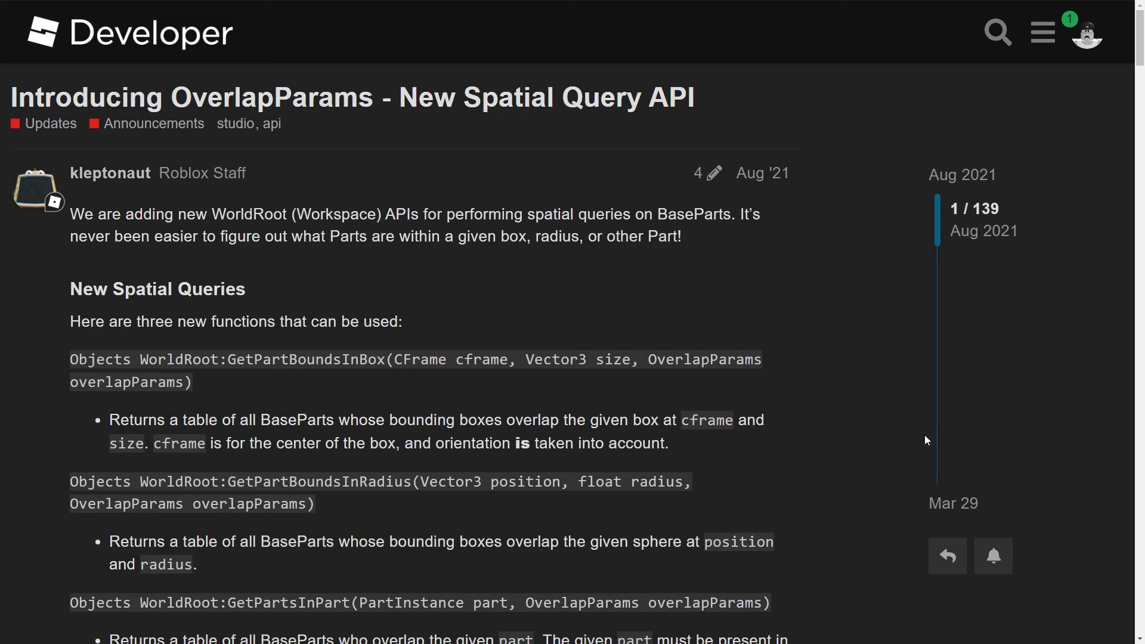